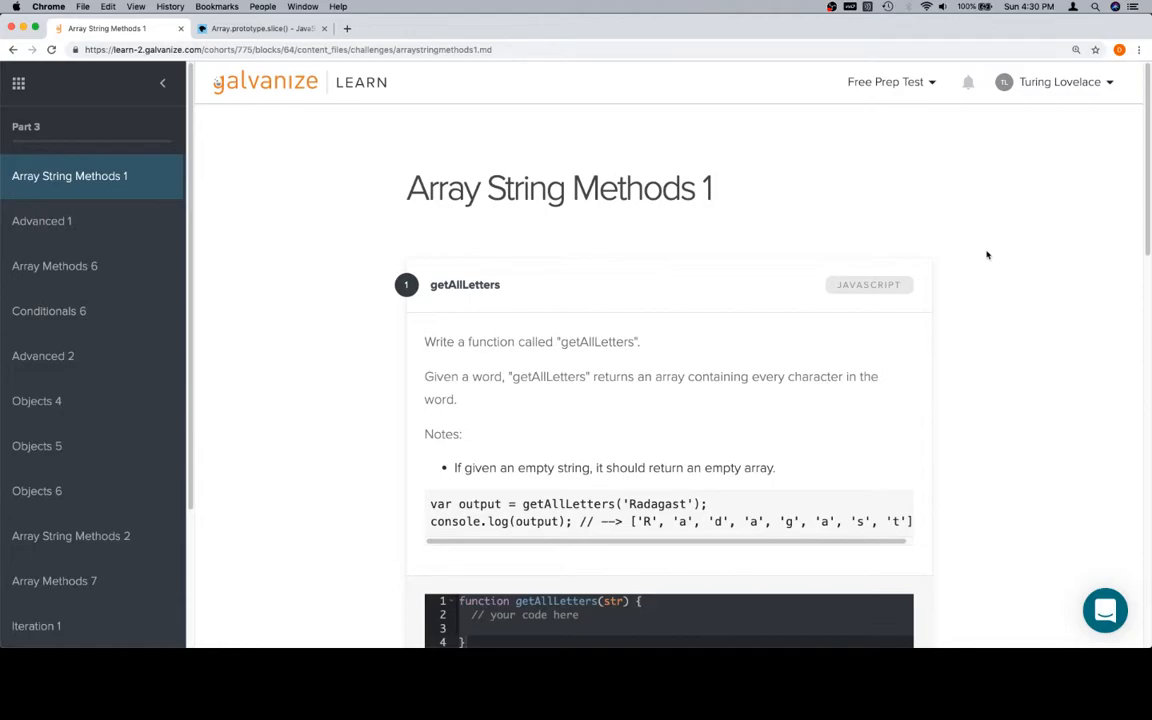
mouse_move(545, 387)
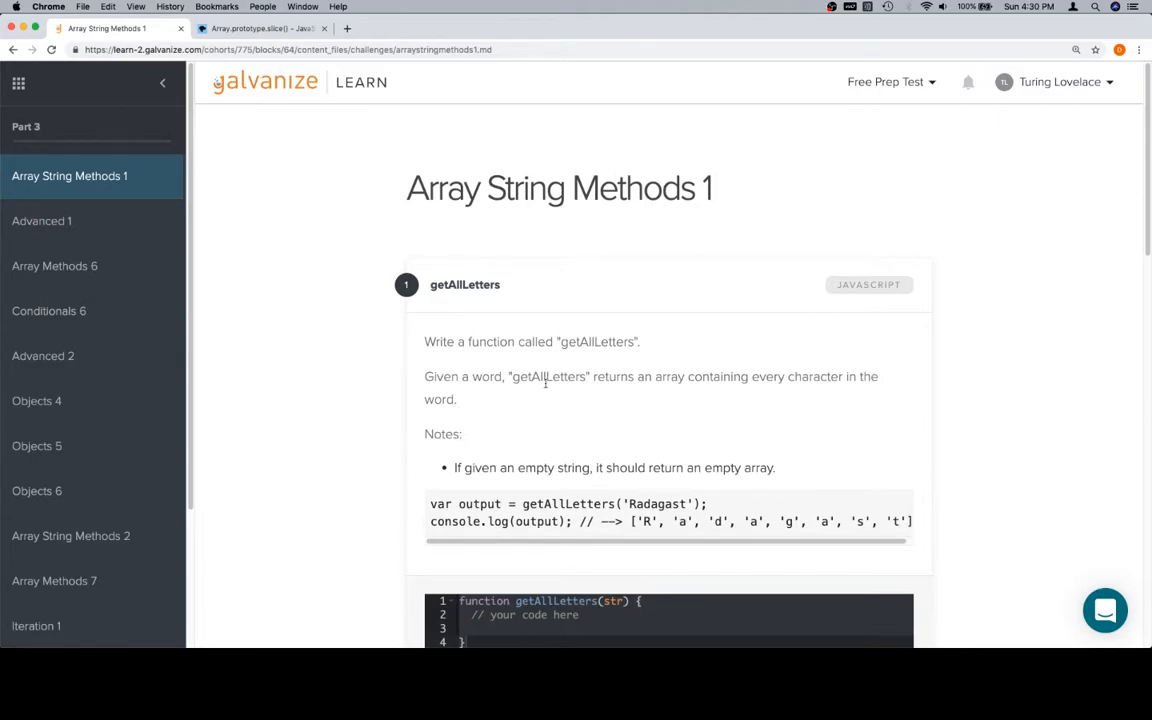
mouse_move(717, 430)
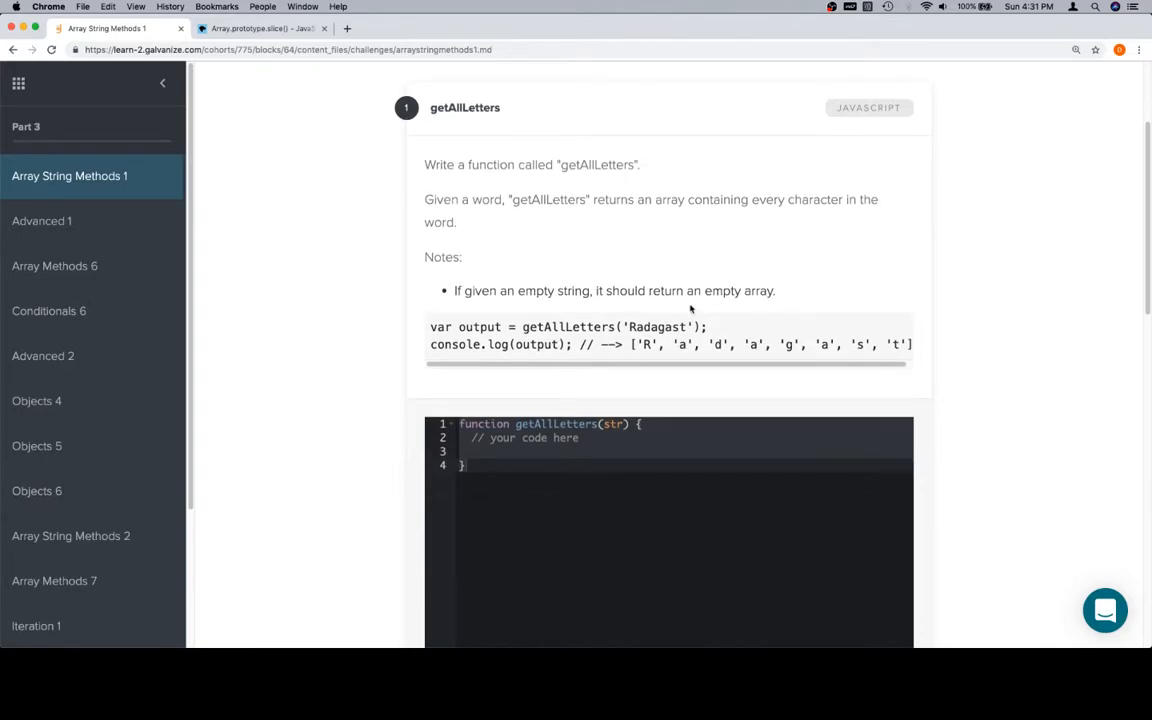
- Replace the placeholder comment with '// If given an empty string, it should return an empty array'
scroll(down, 3)
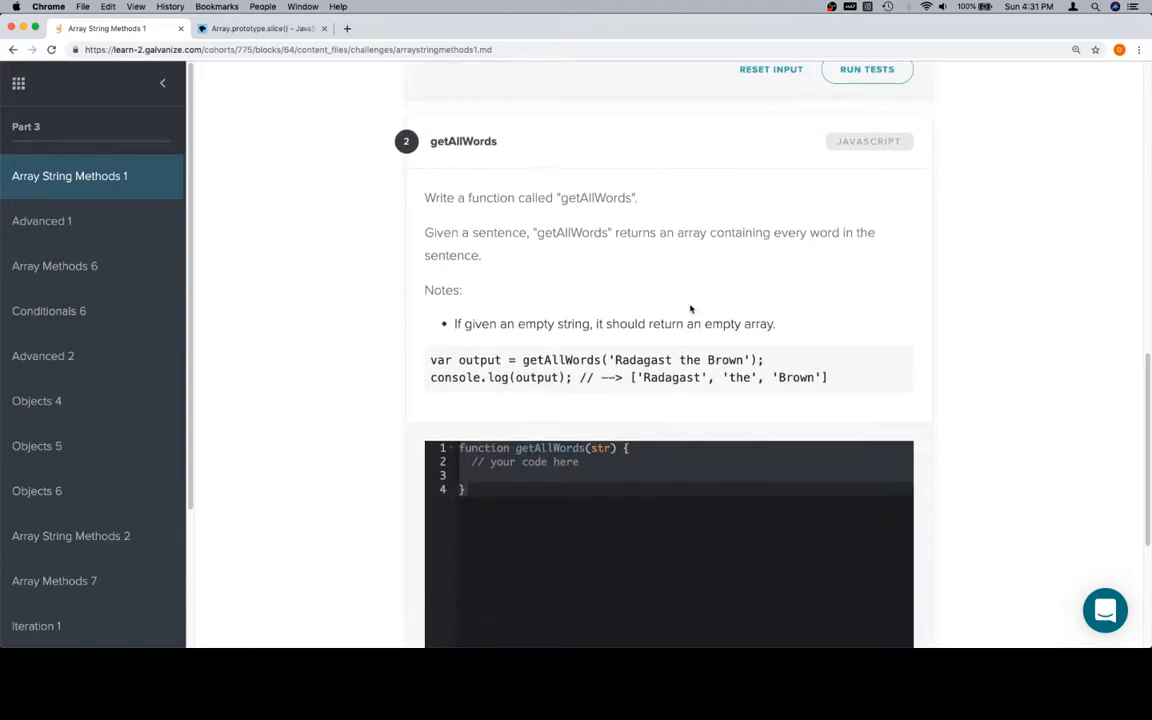
scroll(up, 3)
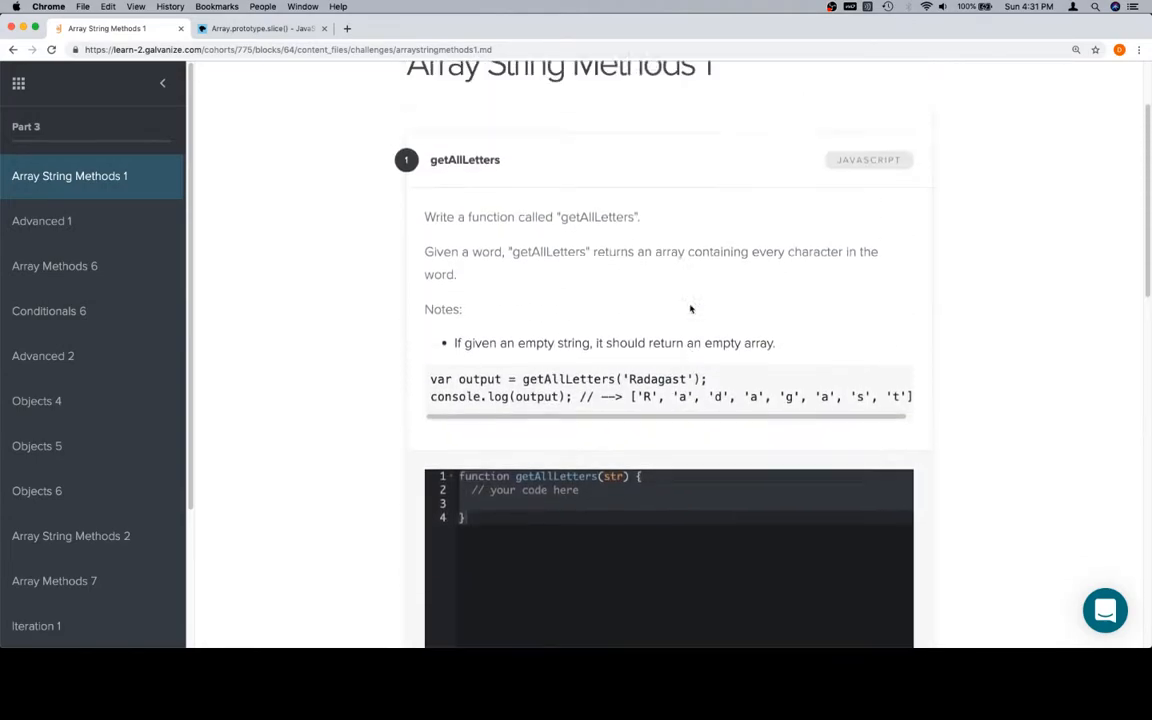
scroll(up, 3)
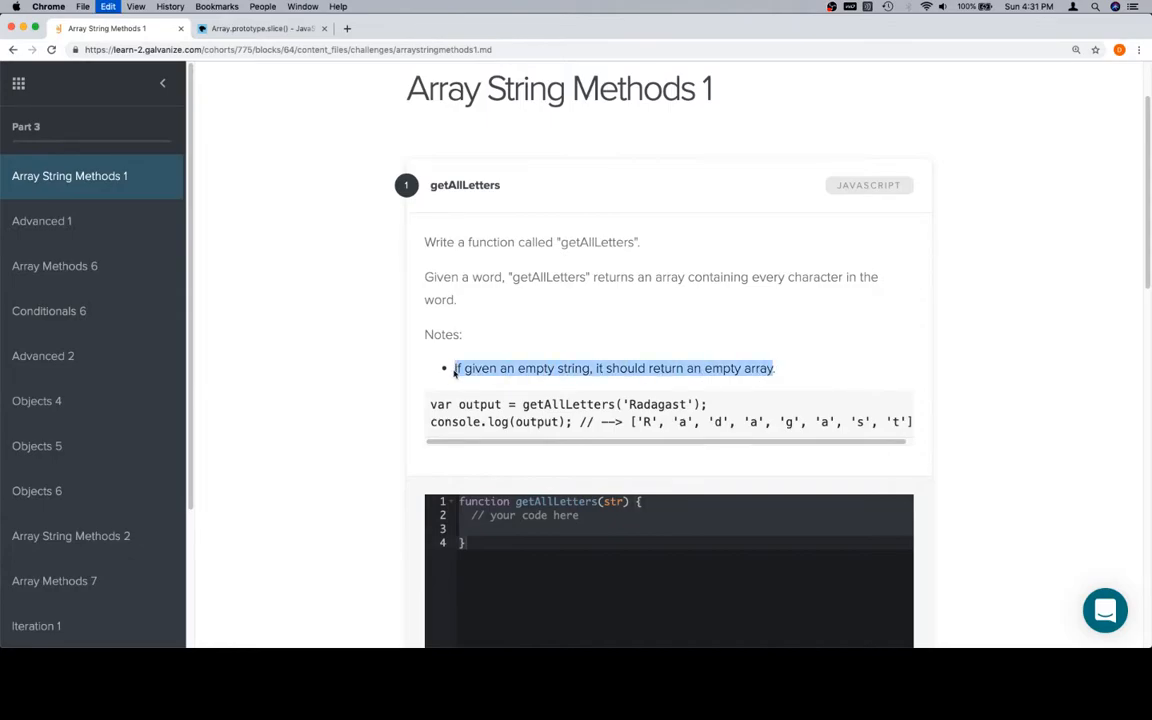
click(500, 529)
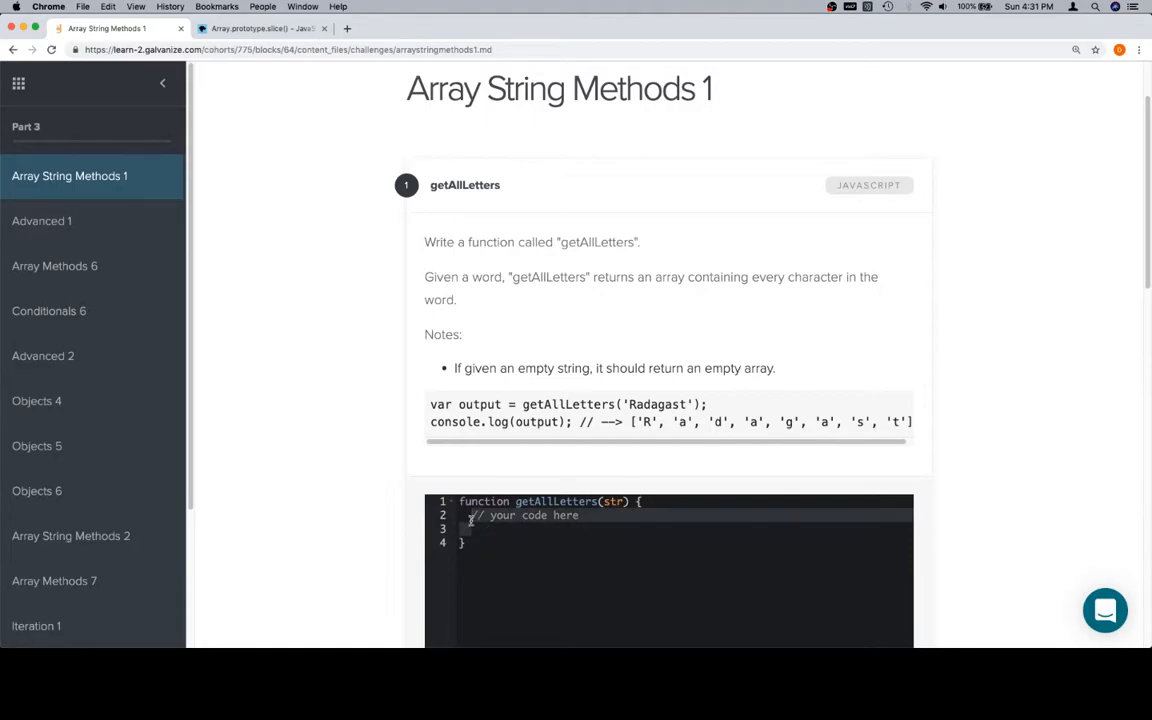
key(Backspace)
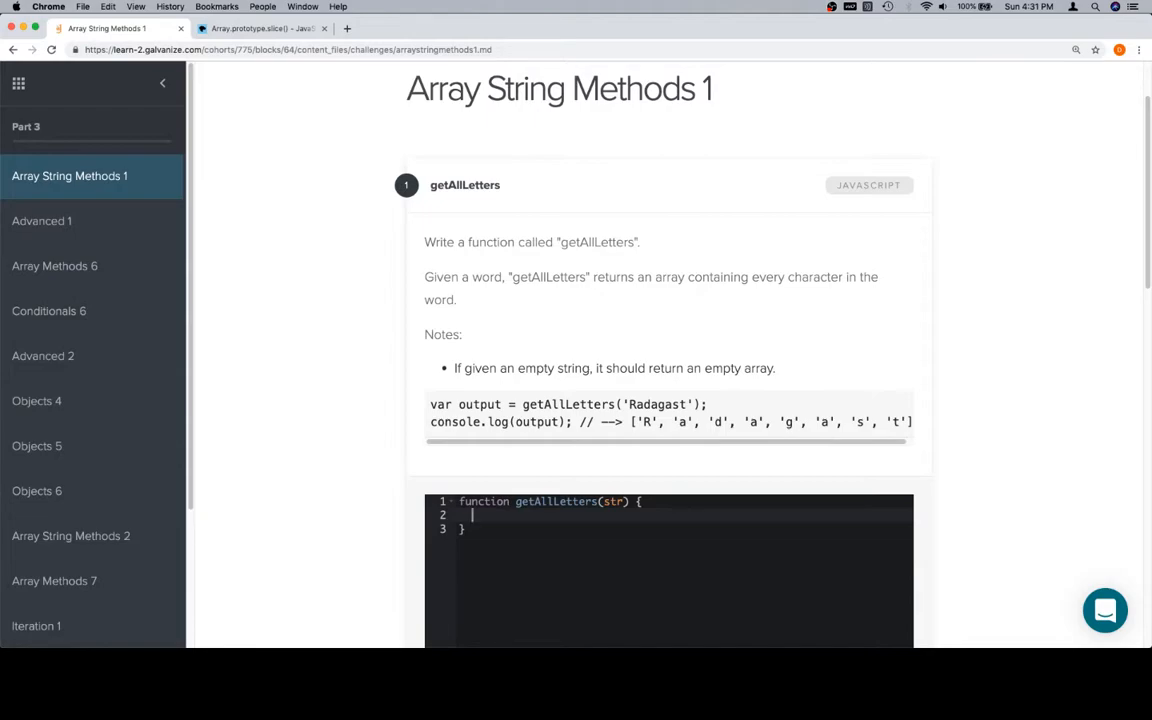
text(// If given an empty string, it should return an empty array)
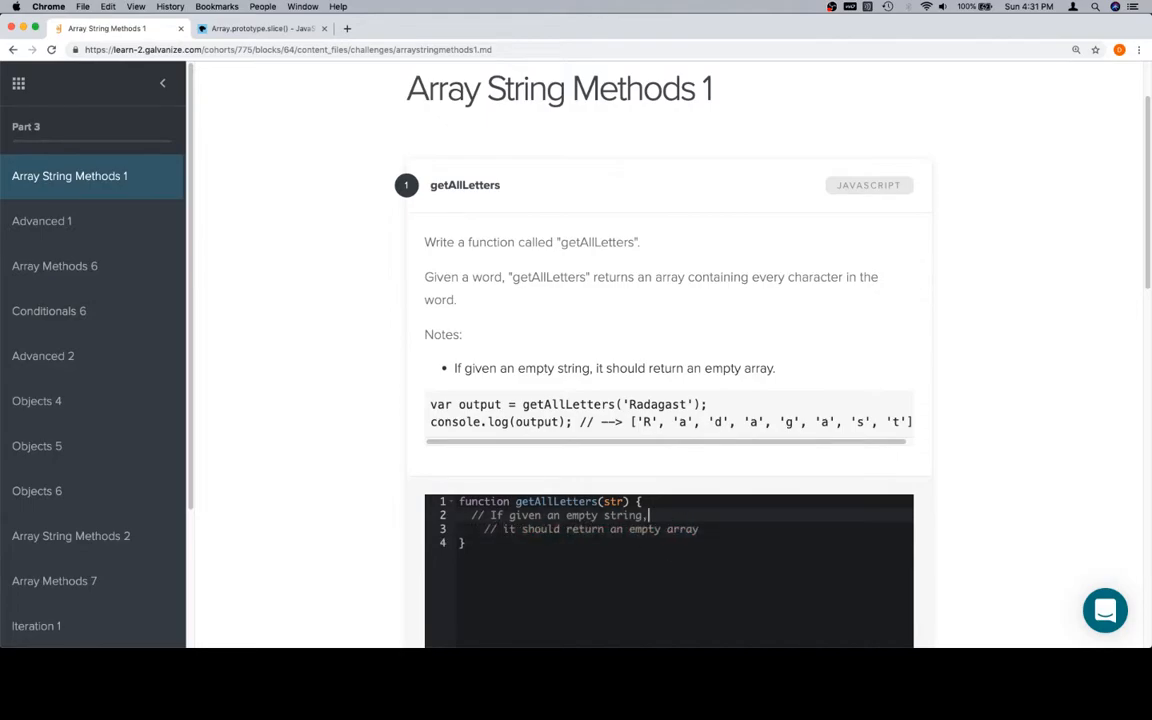
key(Enter)
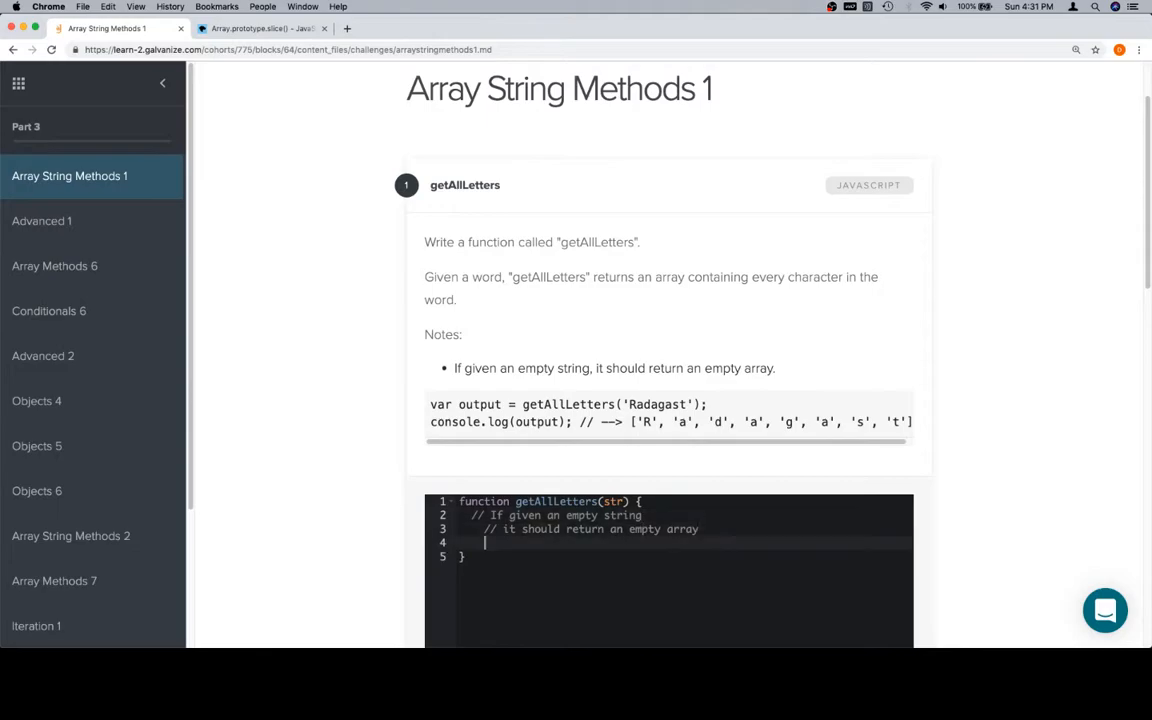
- Below the comment, add if (str === "") { return []; } to getAllLetters
text(if (str))
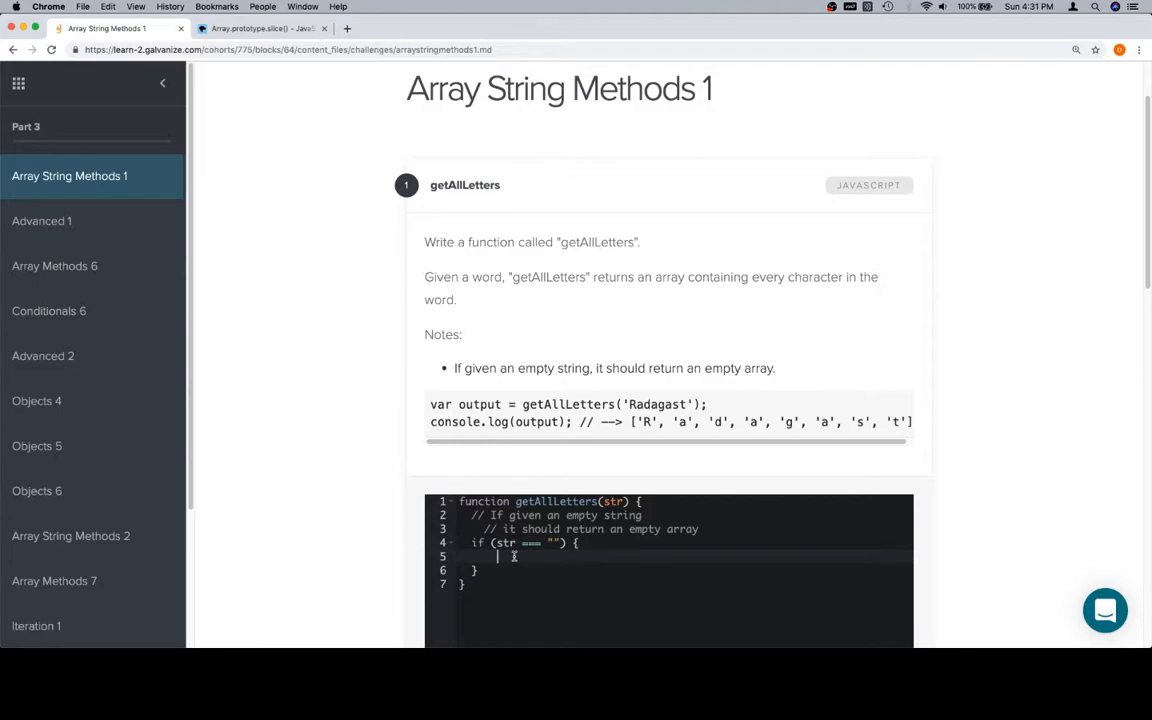
text(return [)
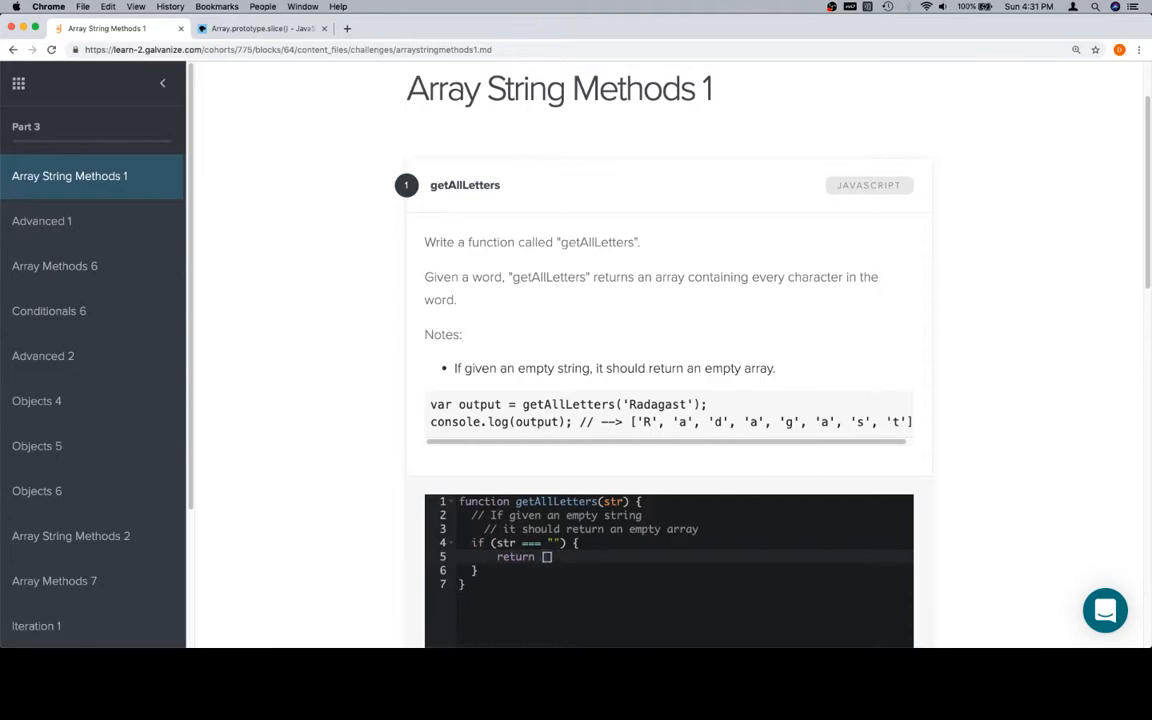
text(;)
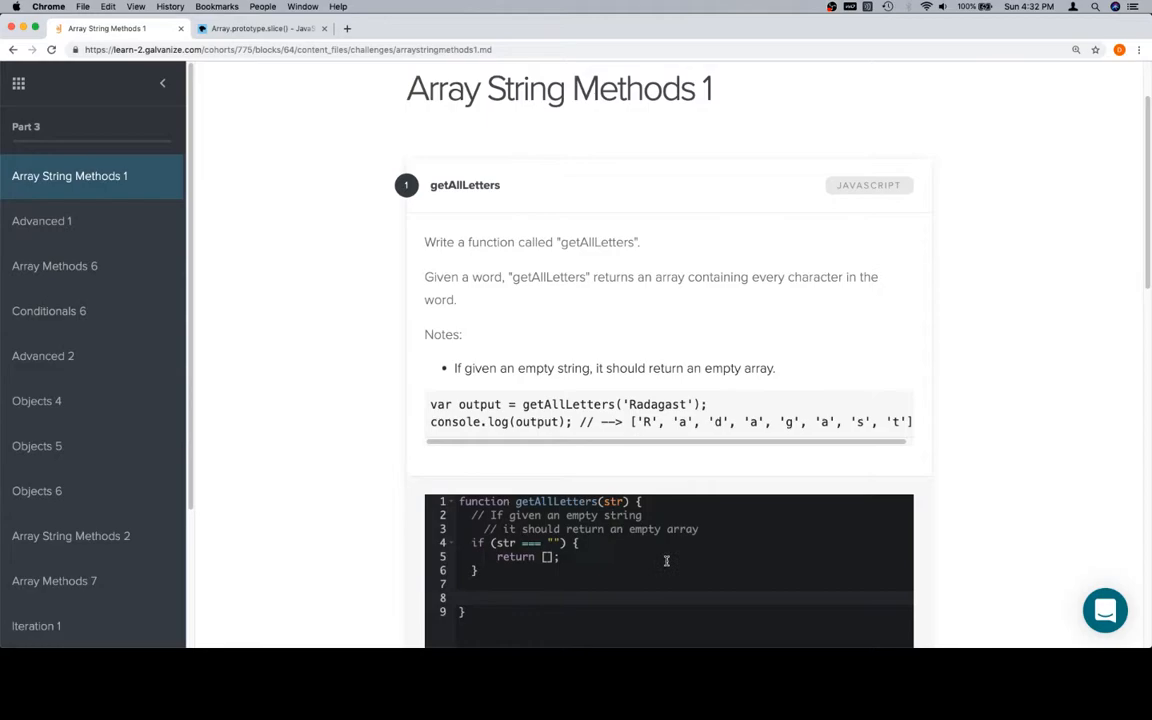
mouse_move(665, 395)
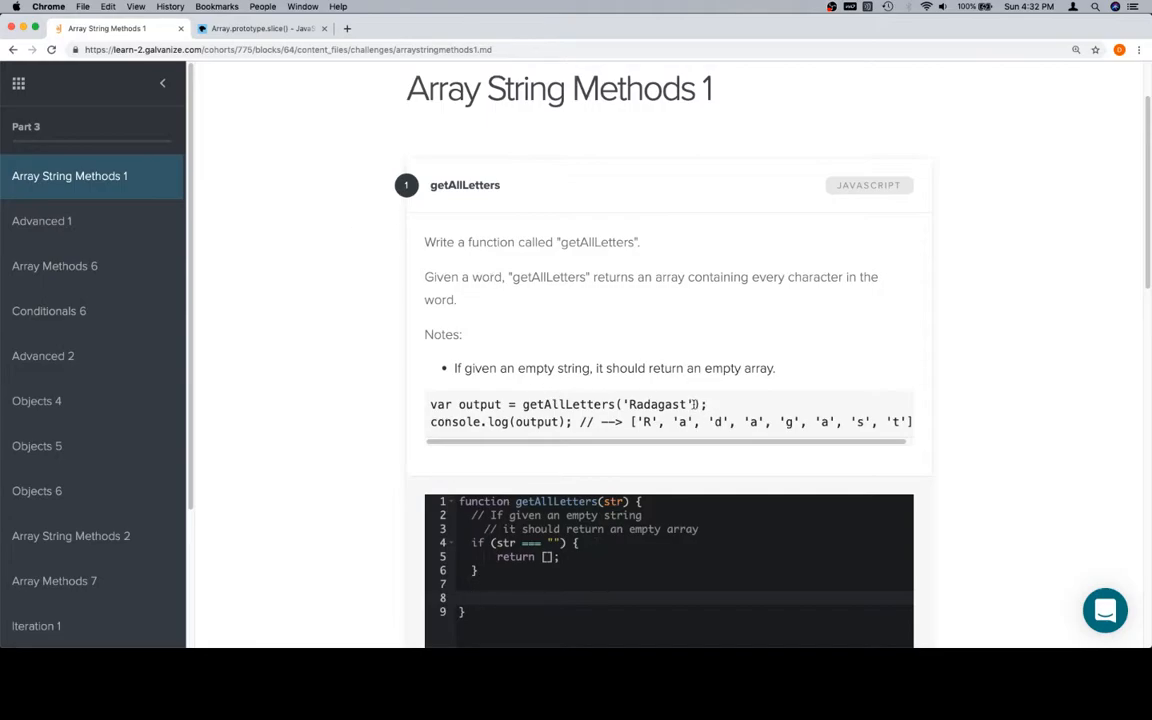
double_click(657, 404)
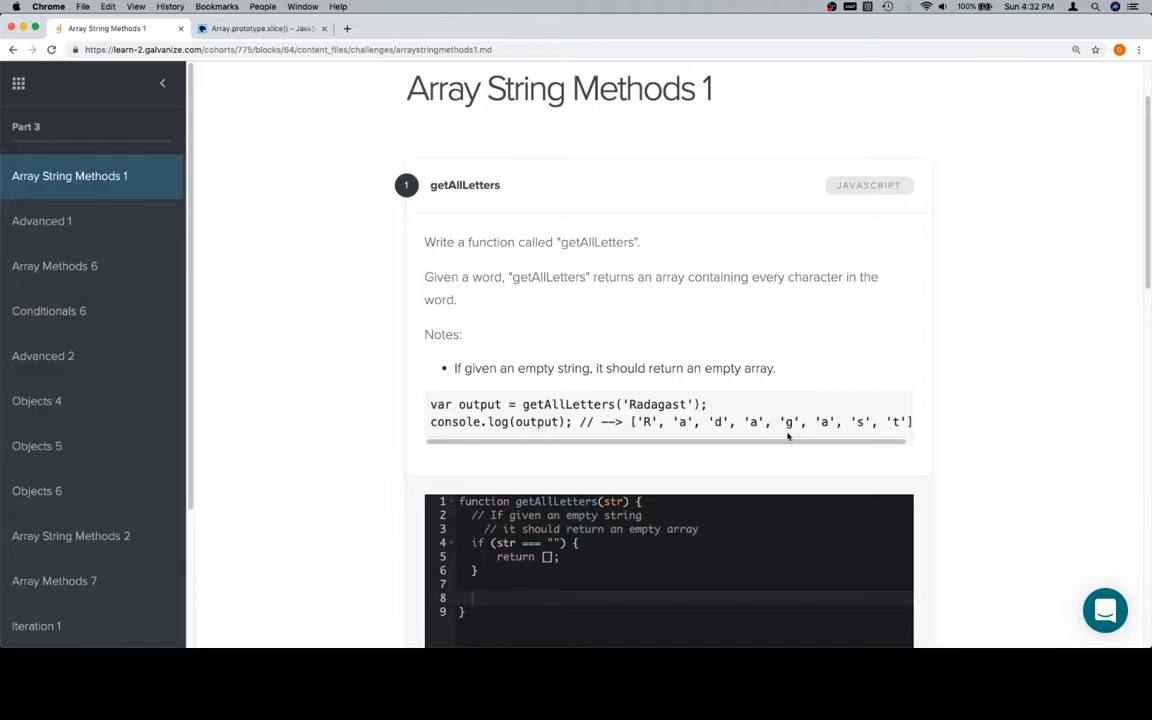
- Search MDN for split and open the String.prototype.split() reference page
click(262, 28)
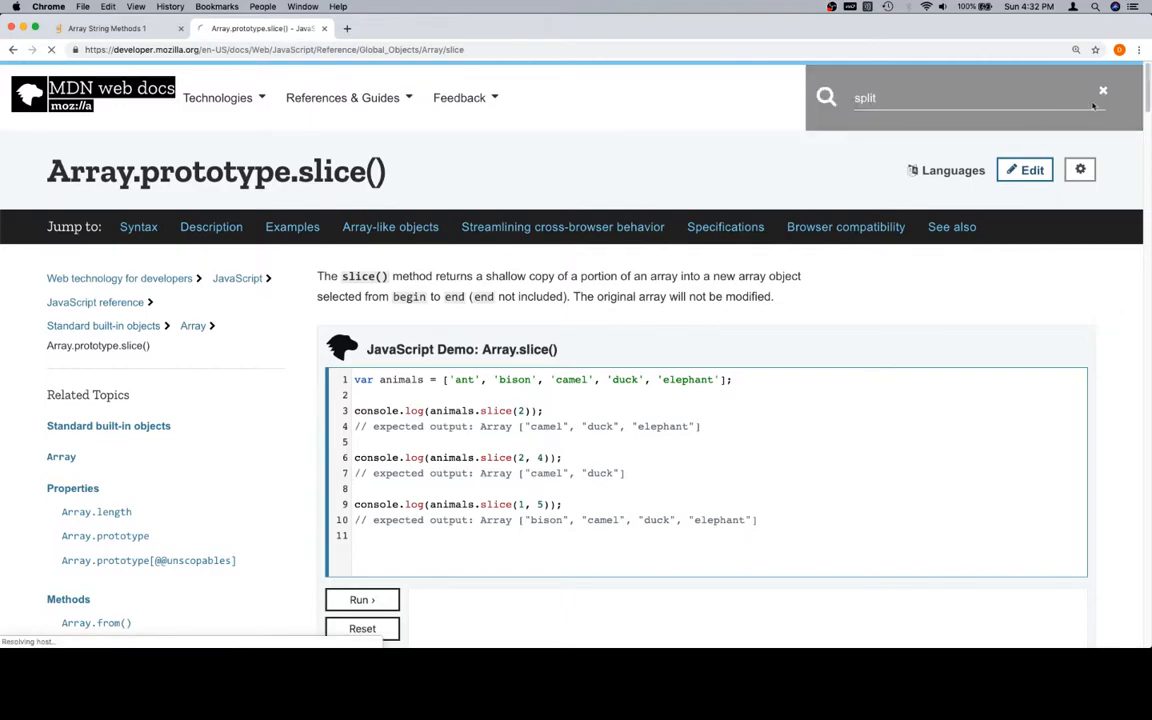
key(Return)
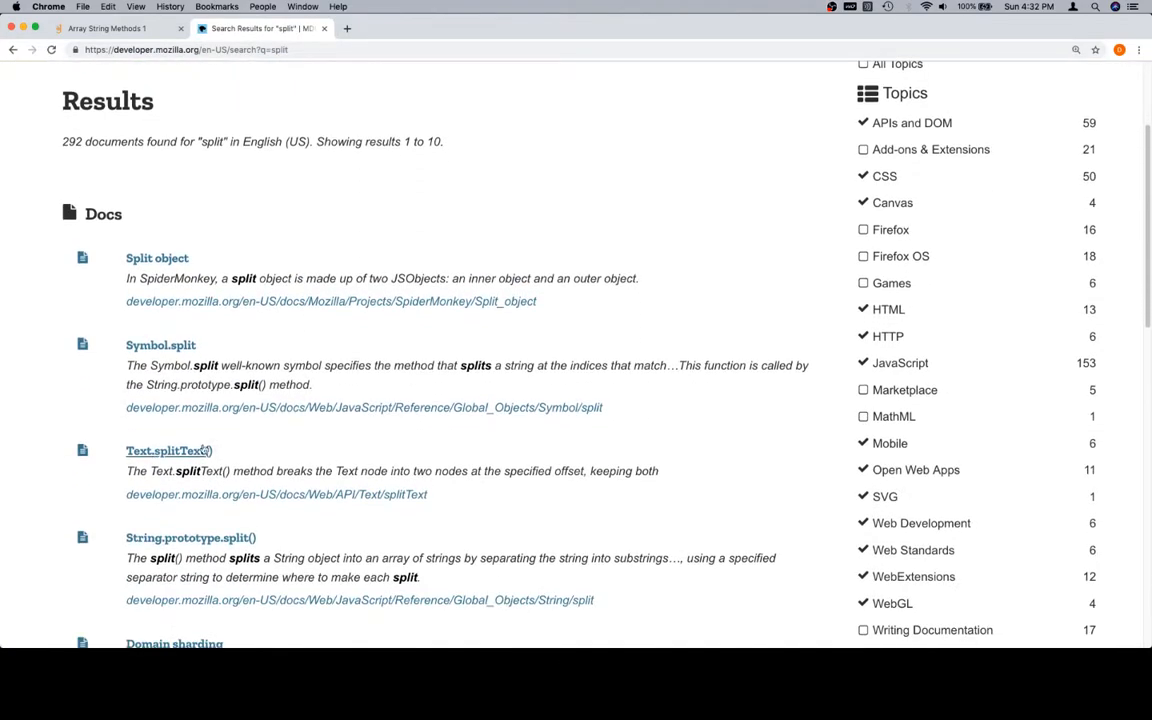
scroll(down, 3)
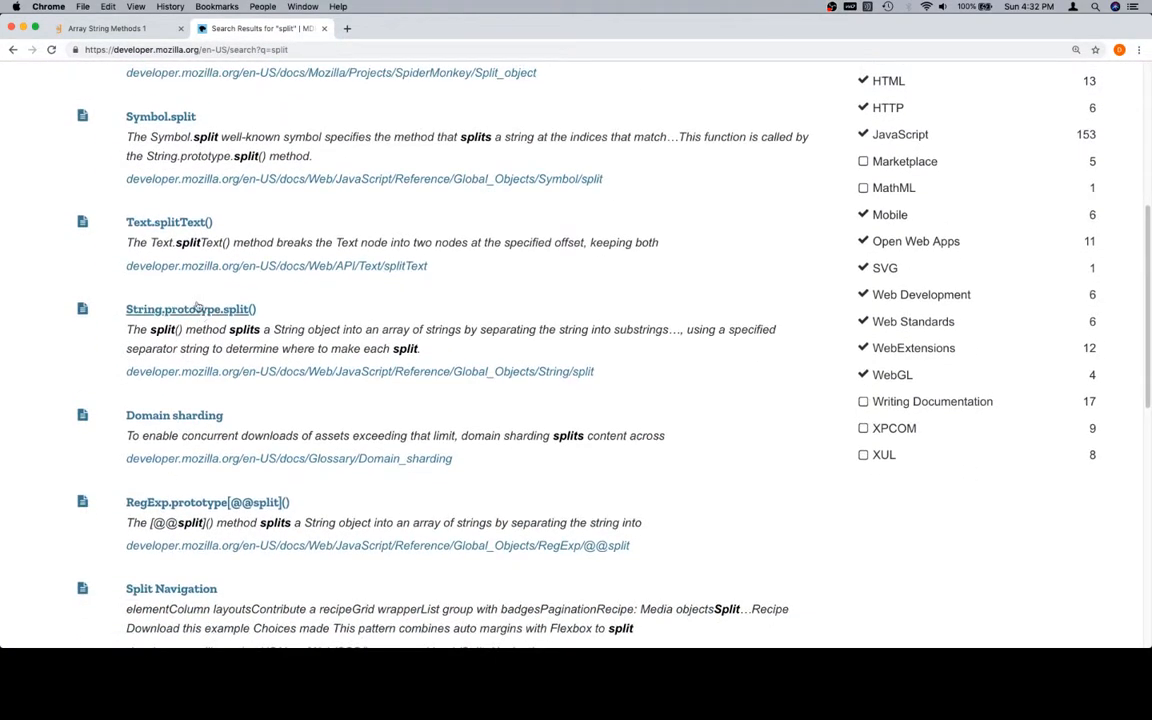
click(190, 309)
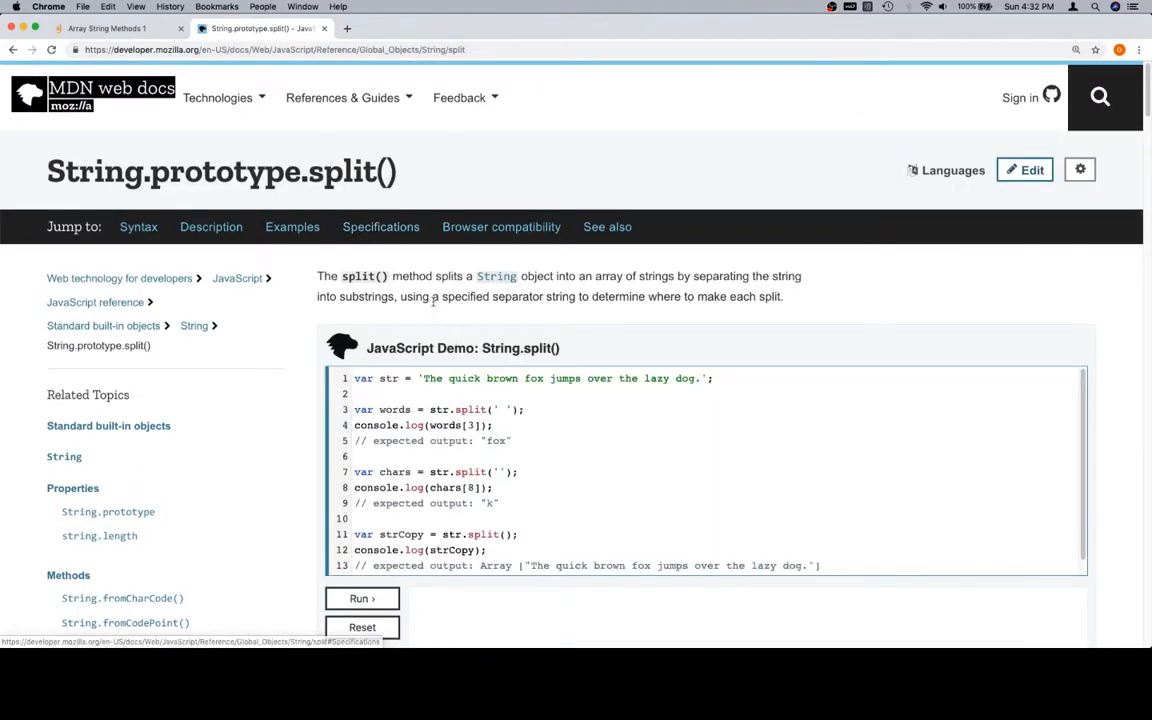
mouse_move(527, 275)
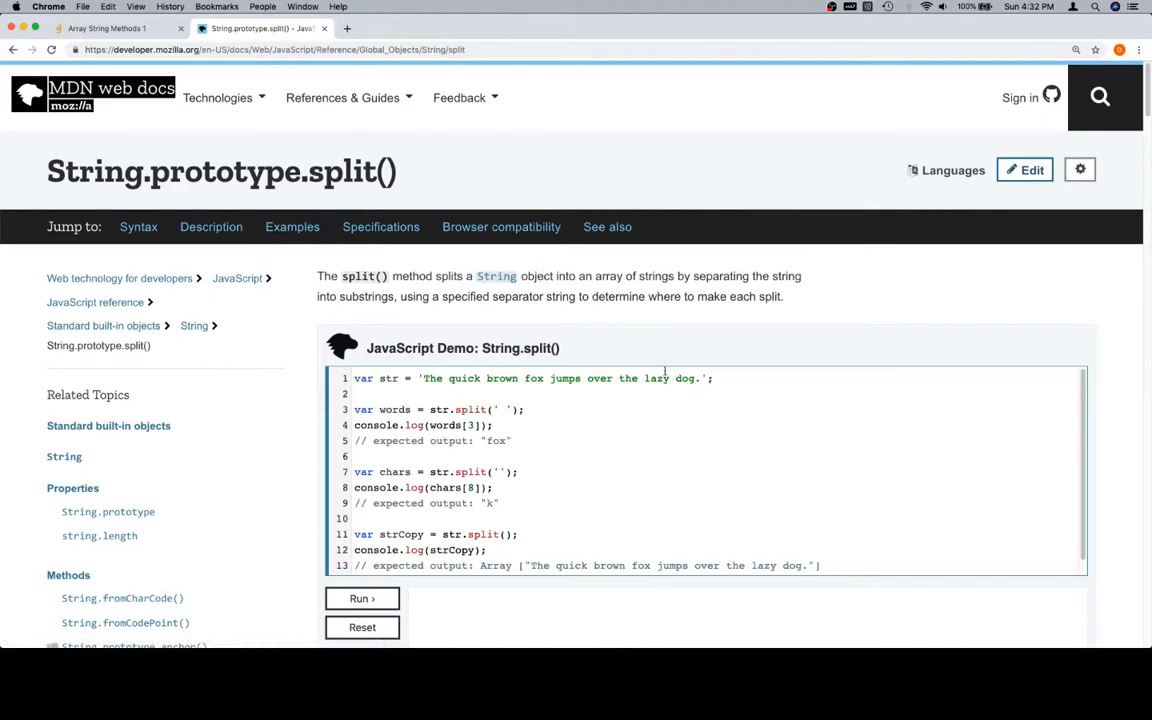
mouse_move(570, 288)
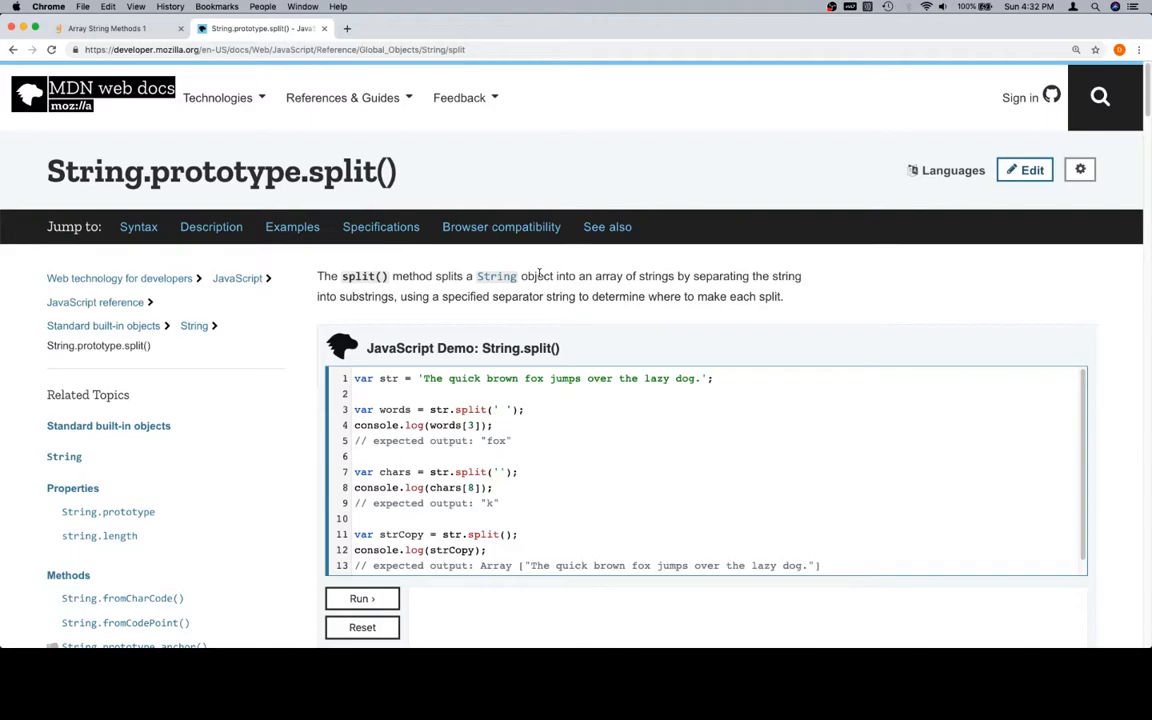
mouse_move(613, 267)
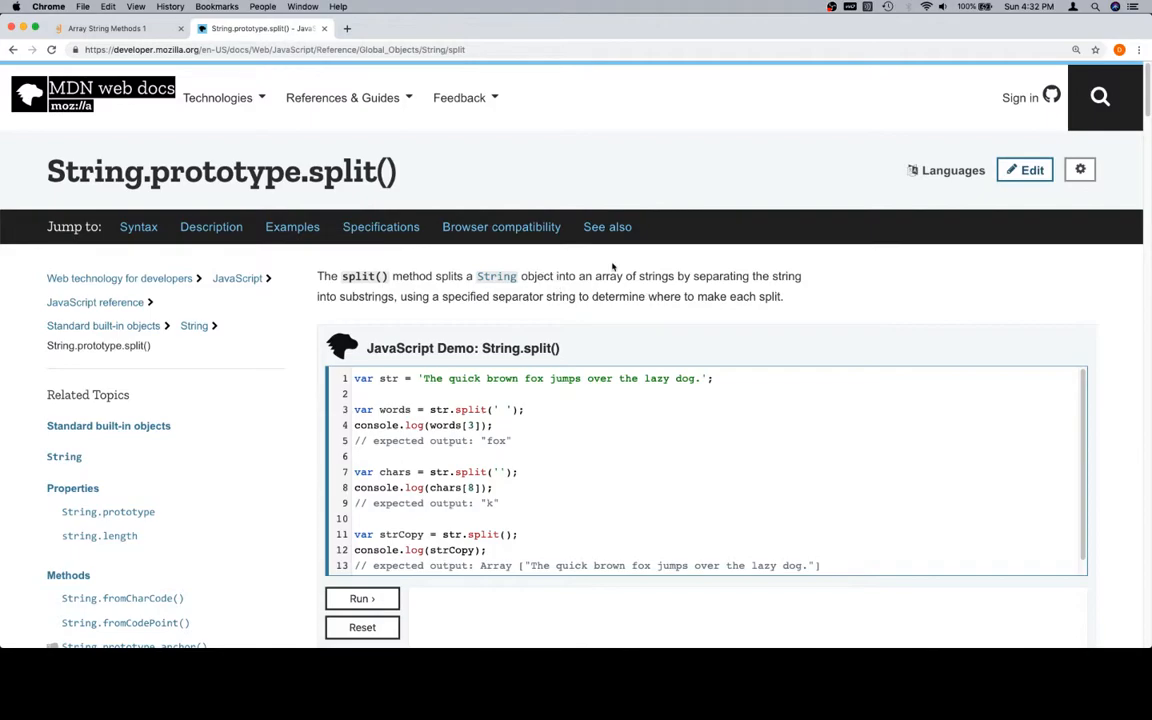
mouse_move(730, 262)
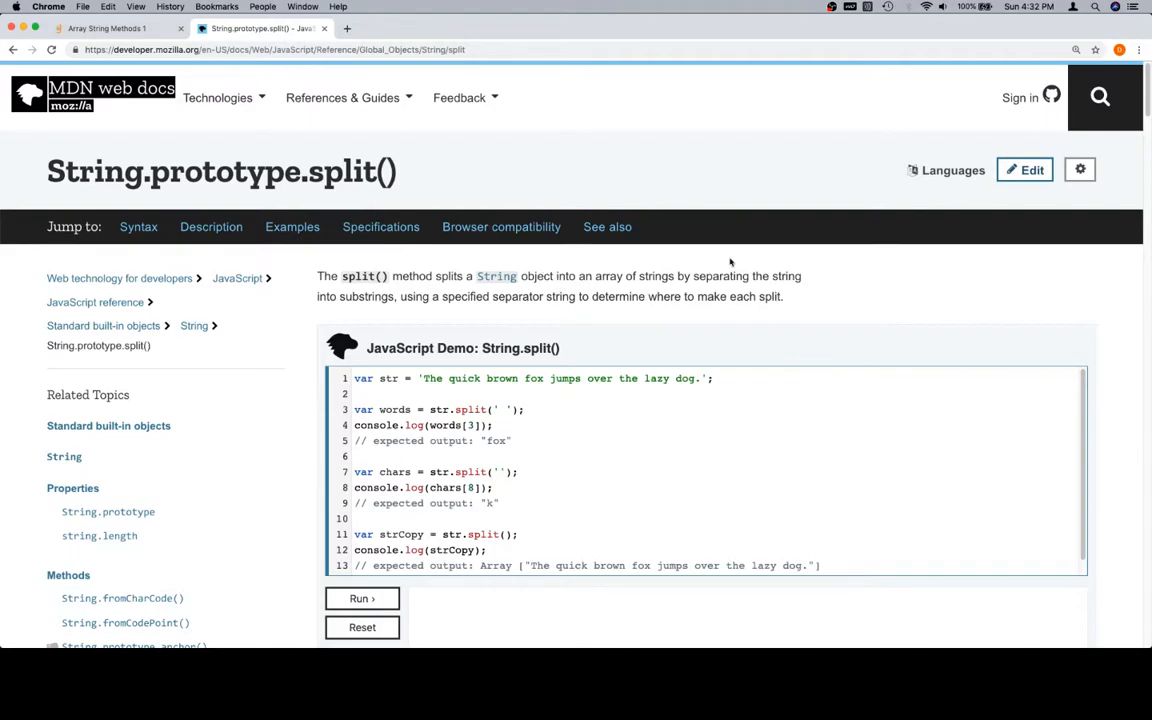
mouse_move(400, 308)
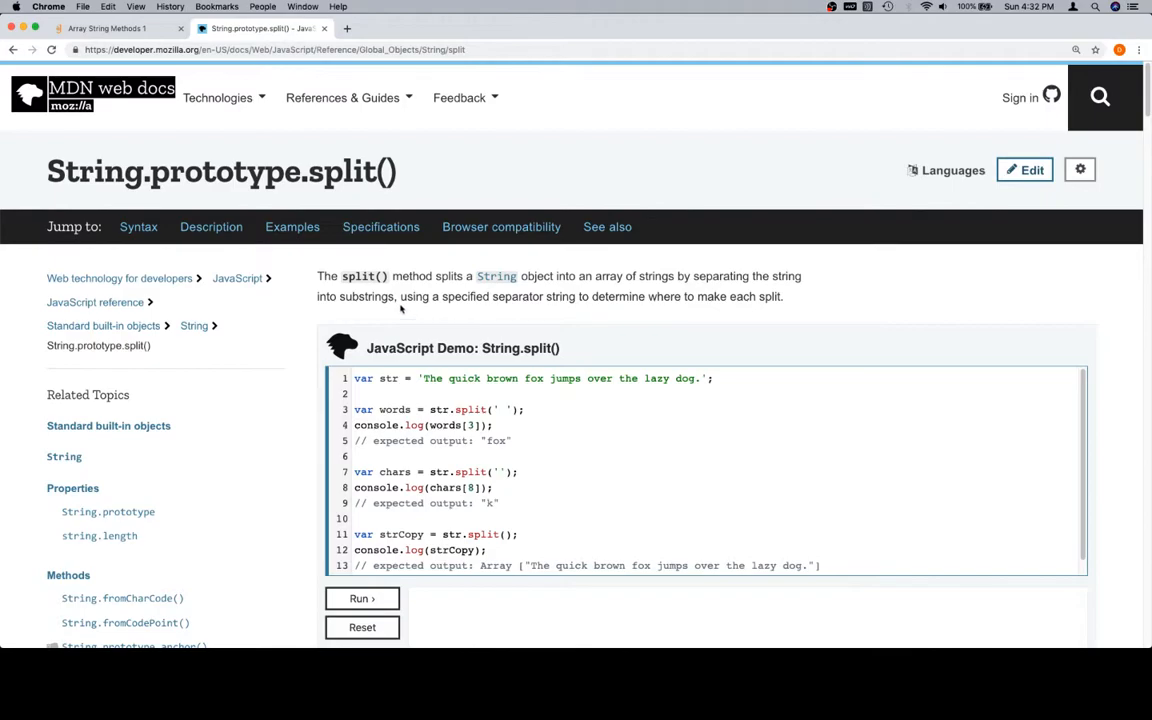
mouse_move(587, 312)
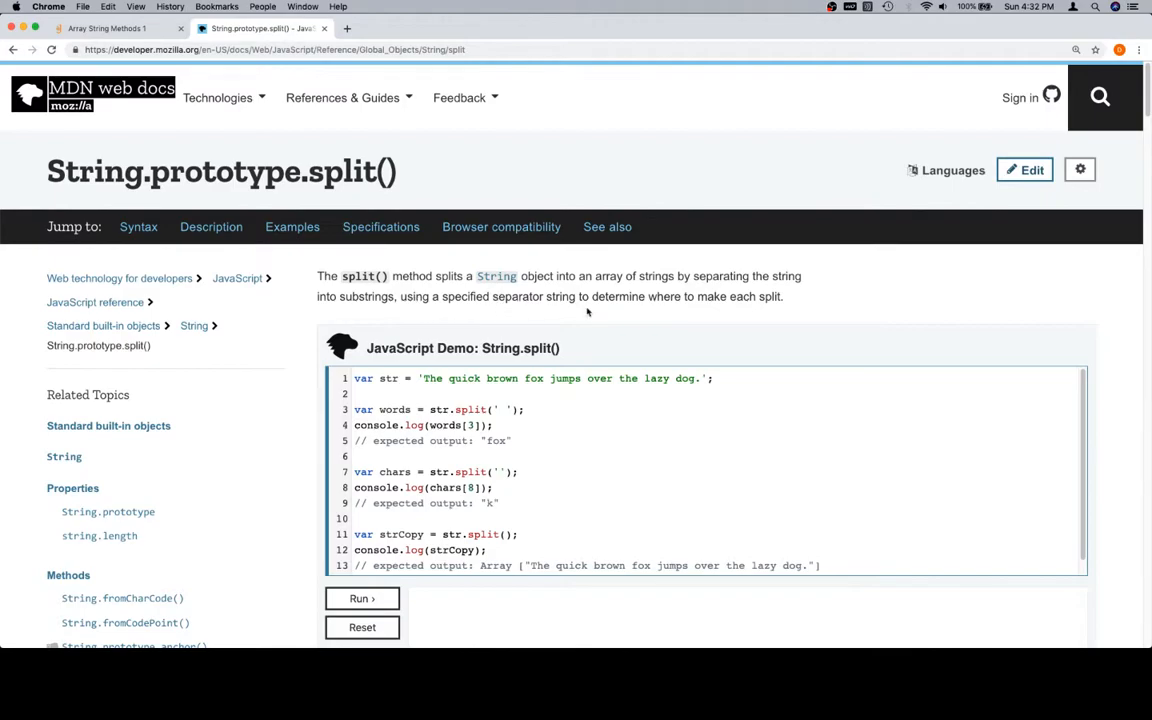
mouse_move(727, 311)
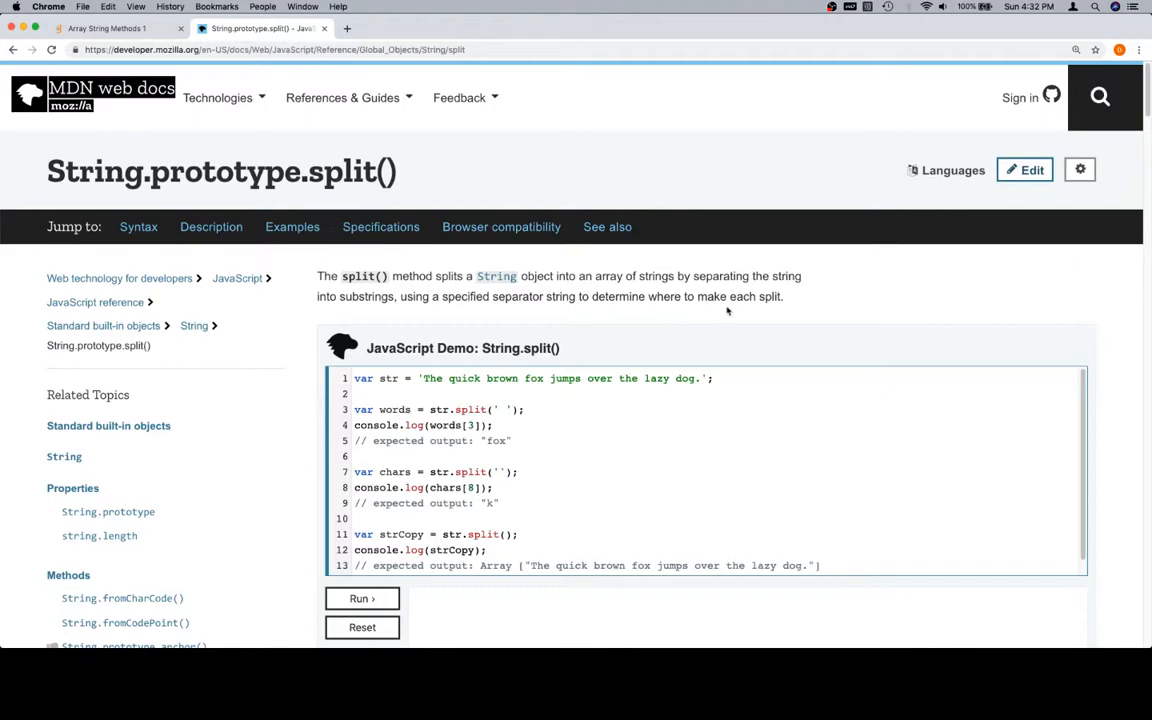
- Read split's Parameters and Examples, then return to the challenge with DevTools open
scroll(down, 3)
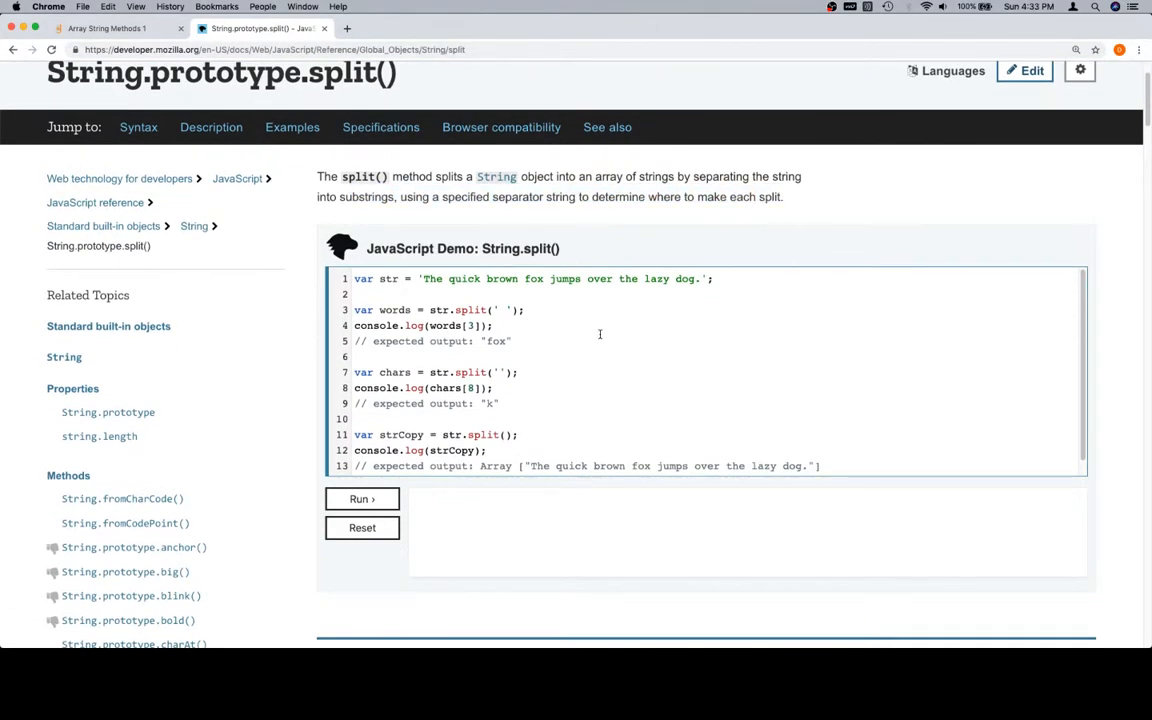
mouse_move(617, 382)
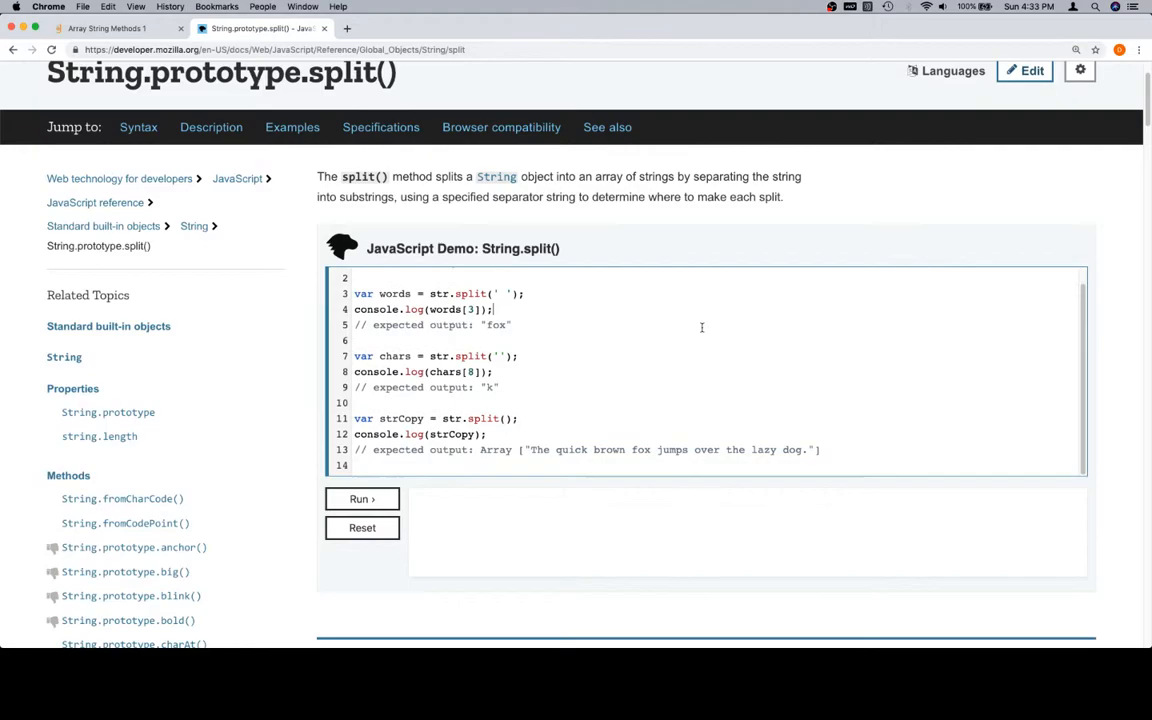
scroll(down, 3)
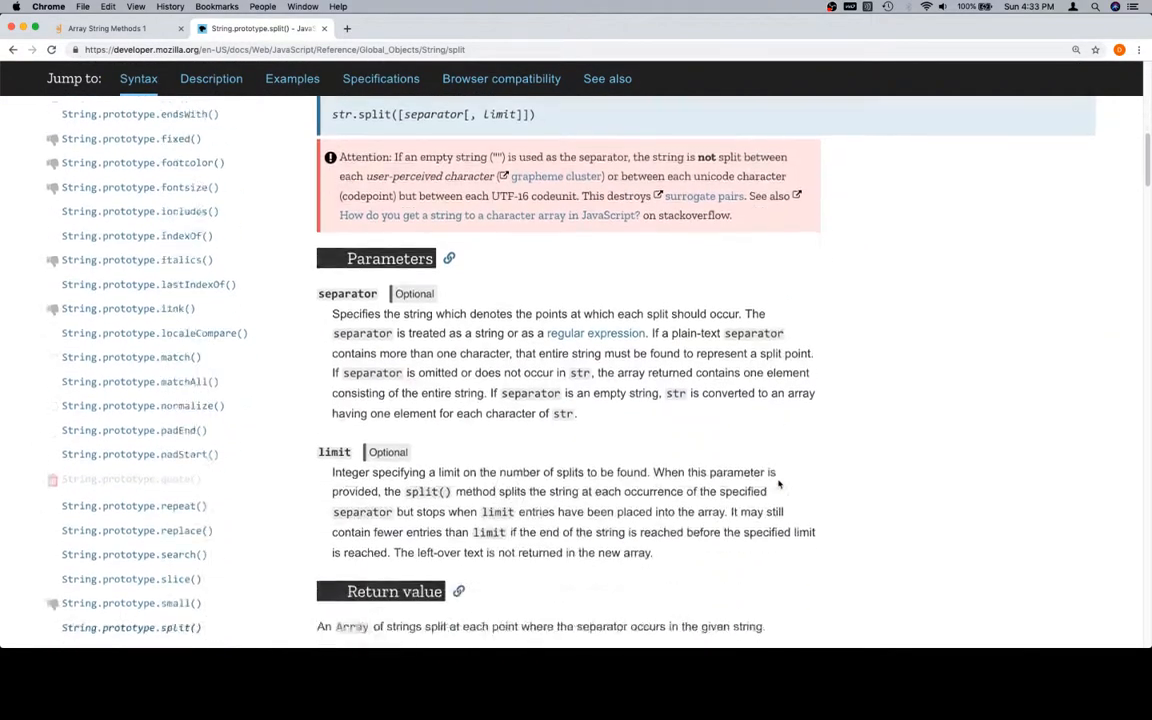
scroll(down, 3)
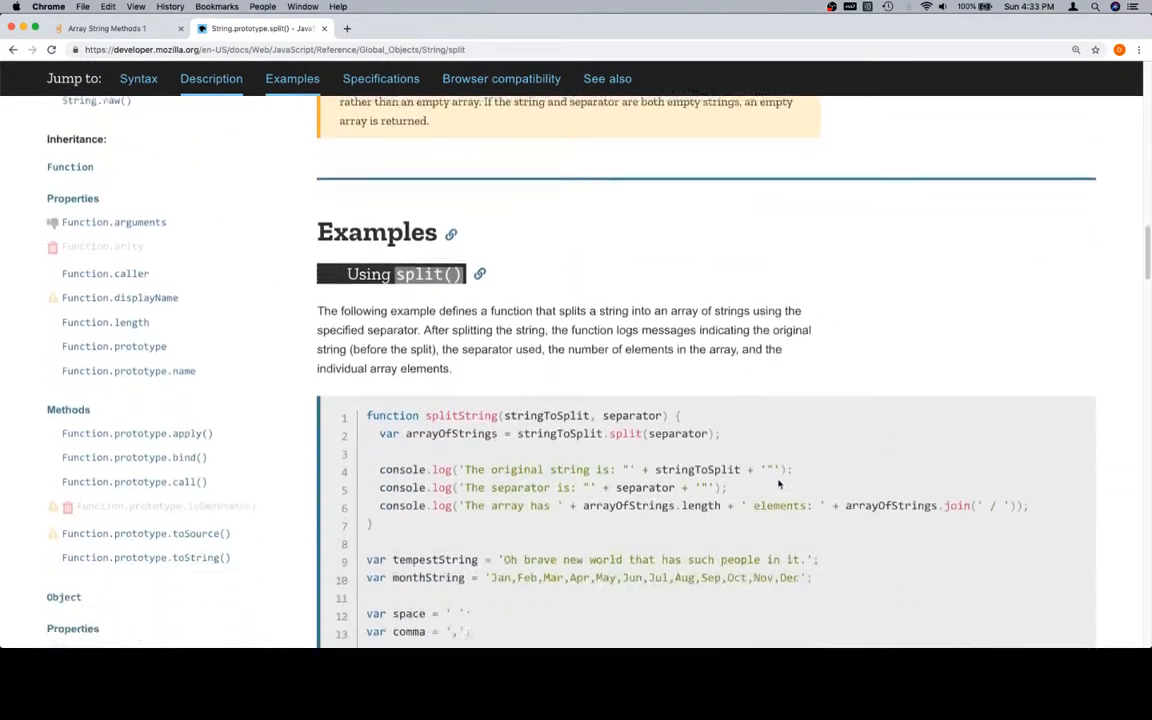
scroll(down, 3)
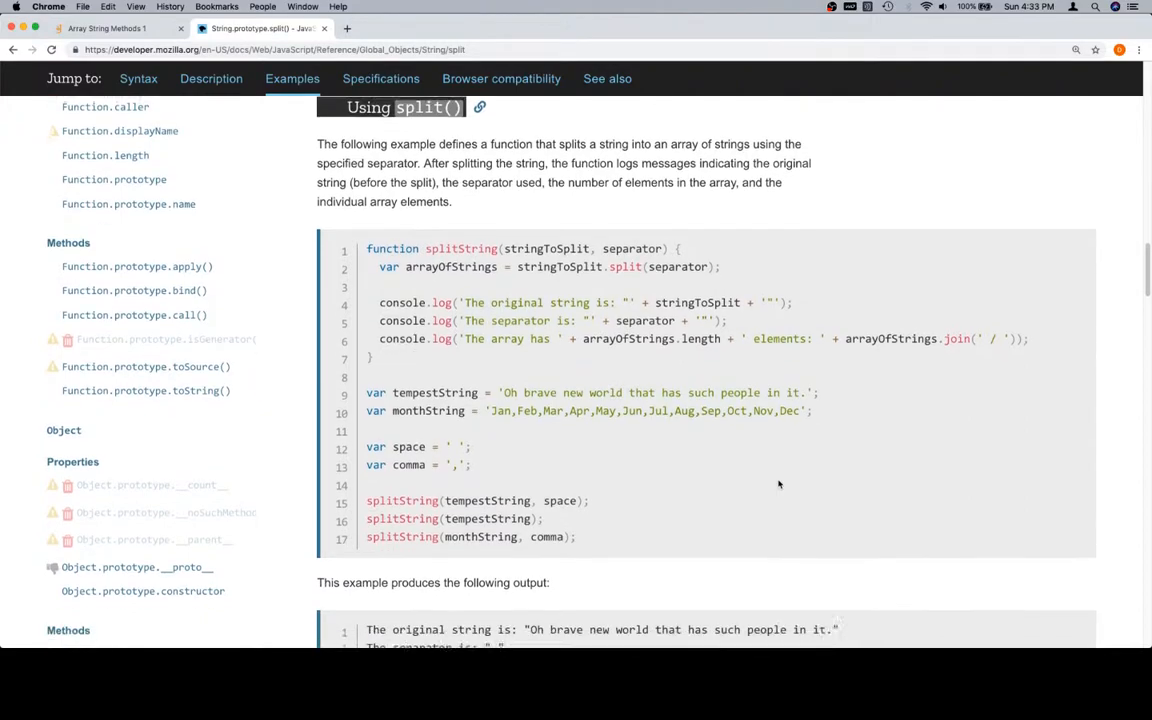
scroll(down, 3)
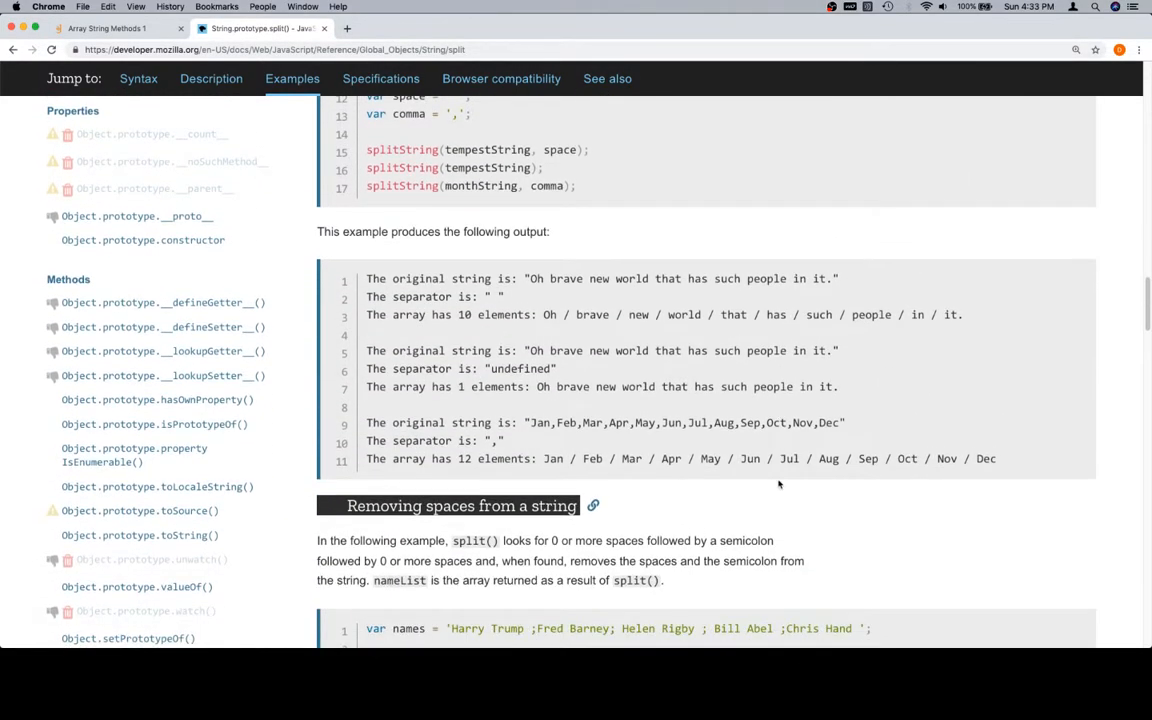
scroll(down, 3)
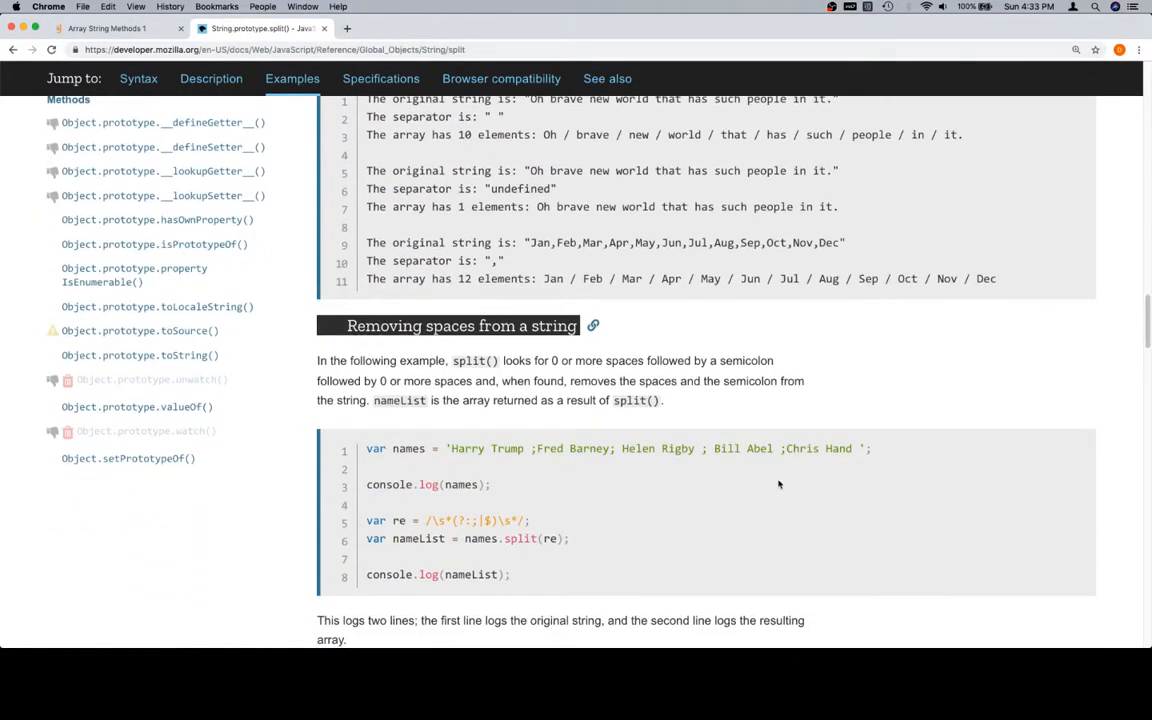
scroll(up, 3)
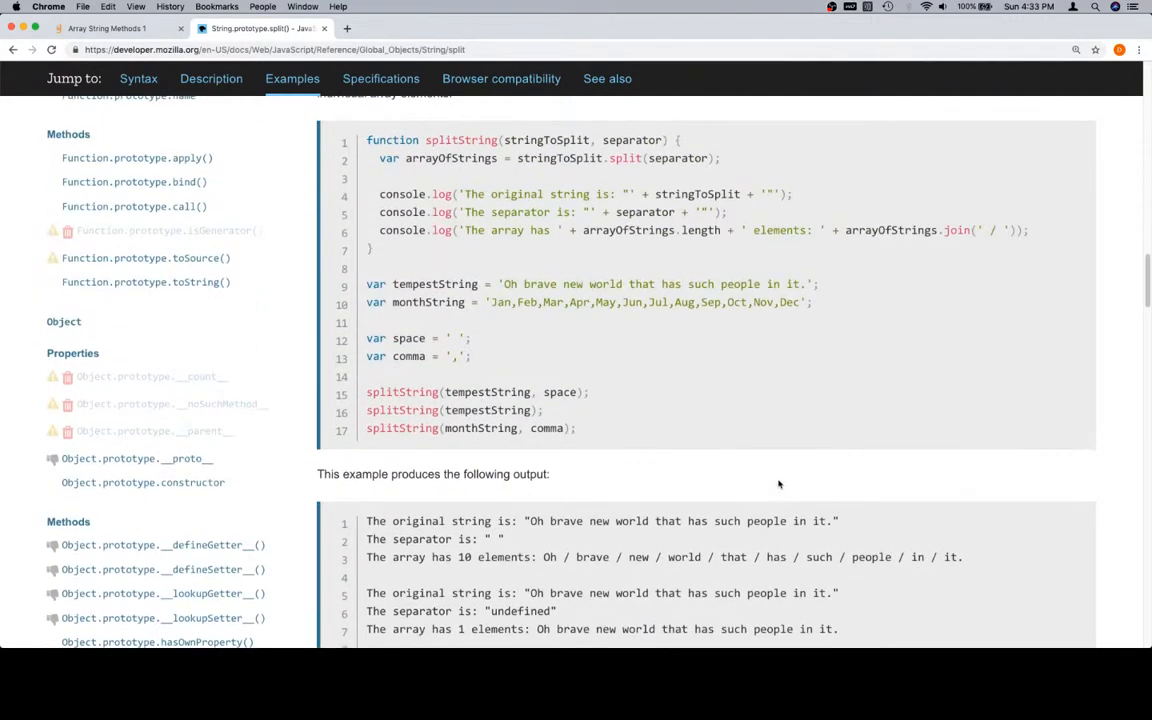
click(110, 28)
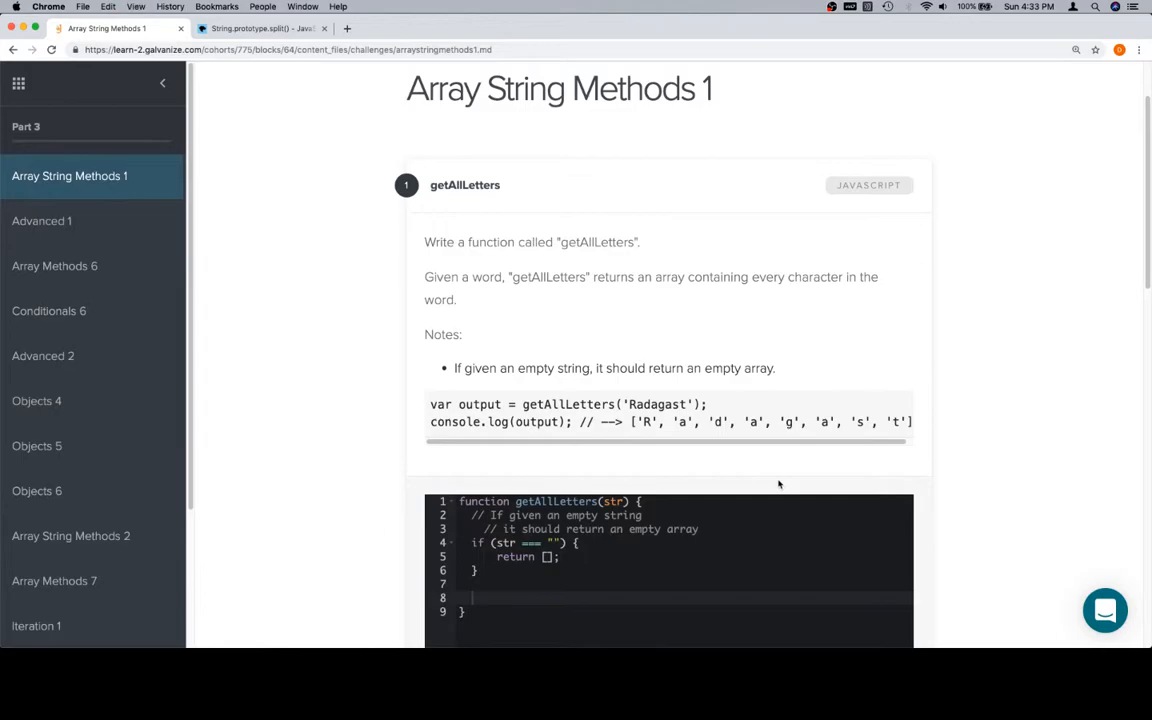
key(F12)
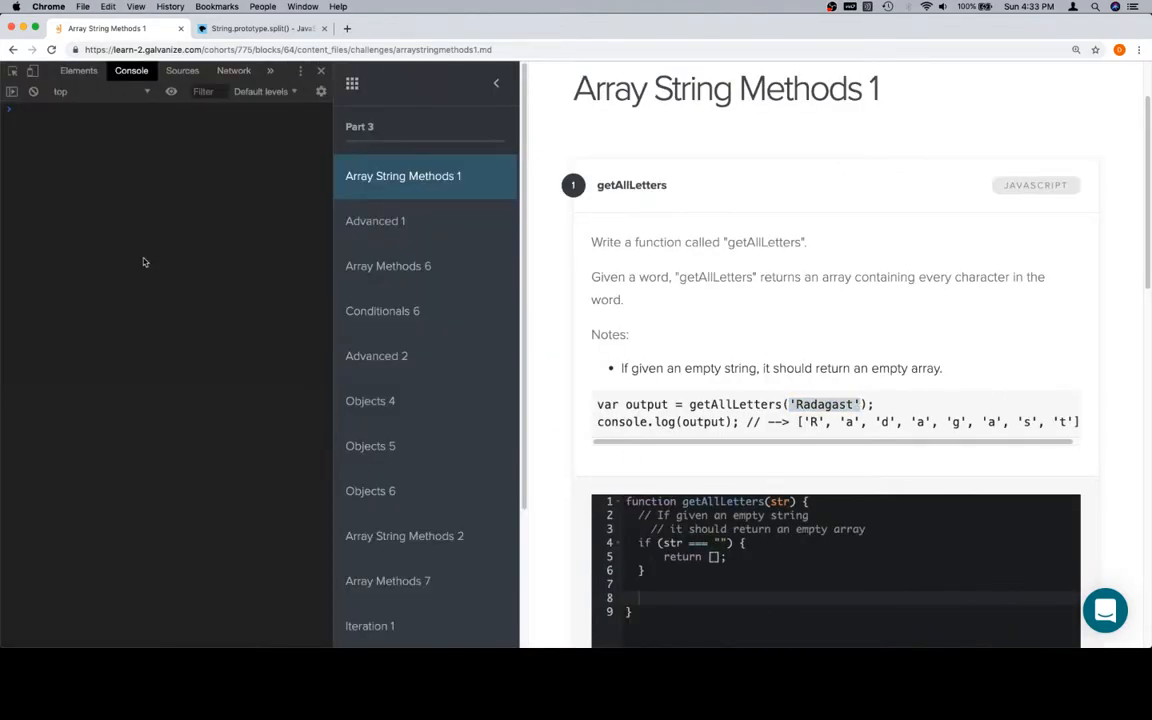
- In the console, split 'Radagast' with str.split('') and inspect the eight-letter result
text(var str = 'Radagast';)
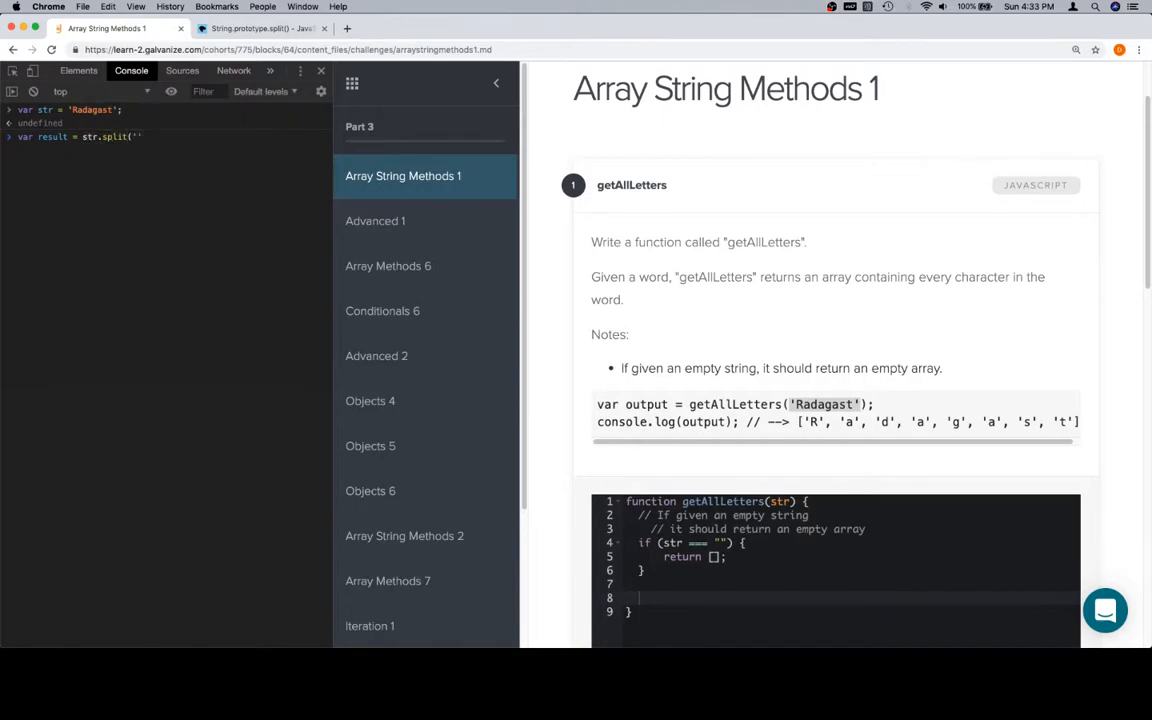
text();)
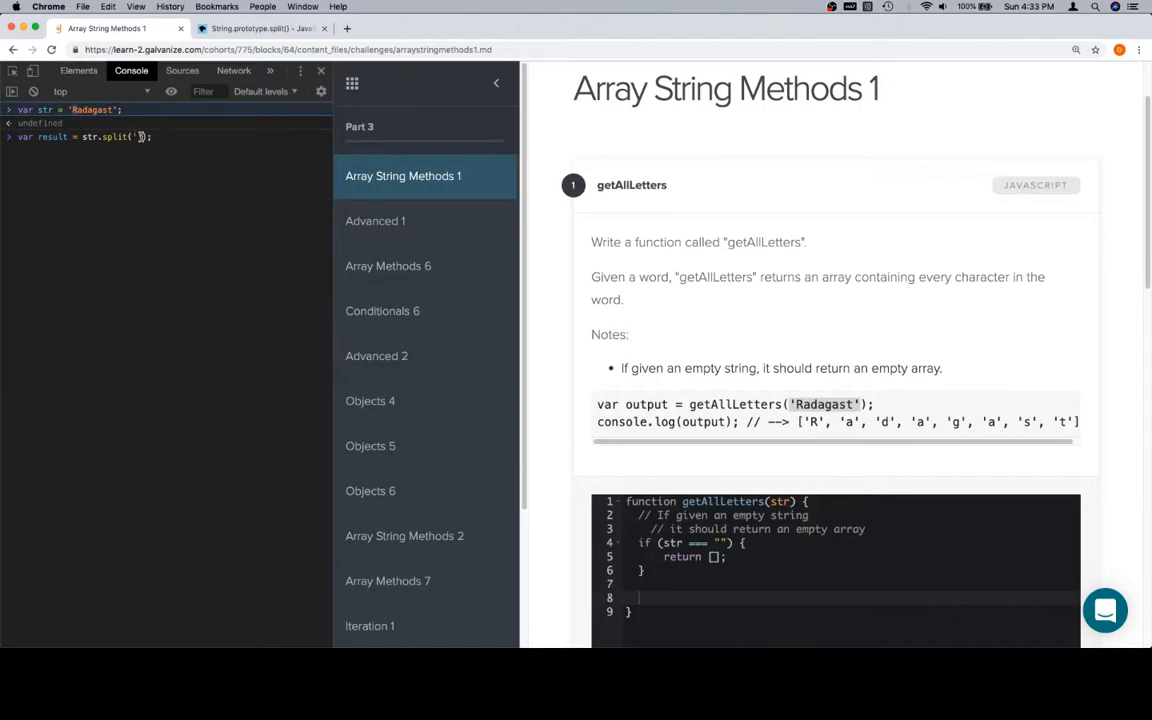
text(result)
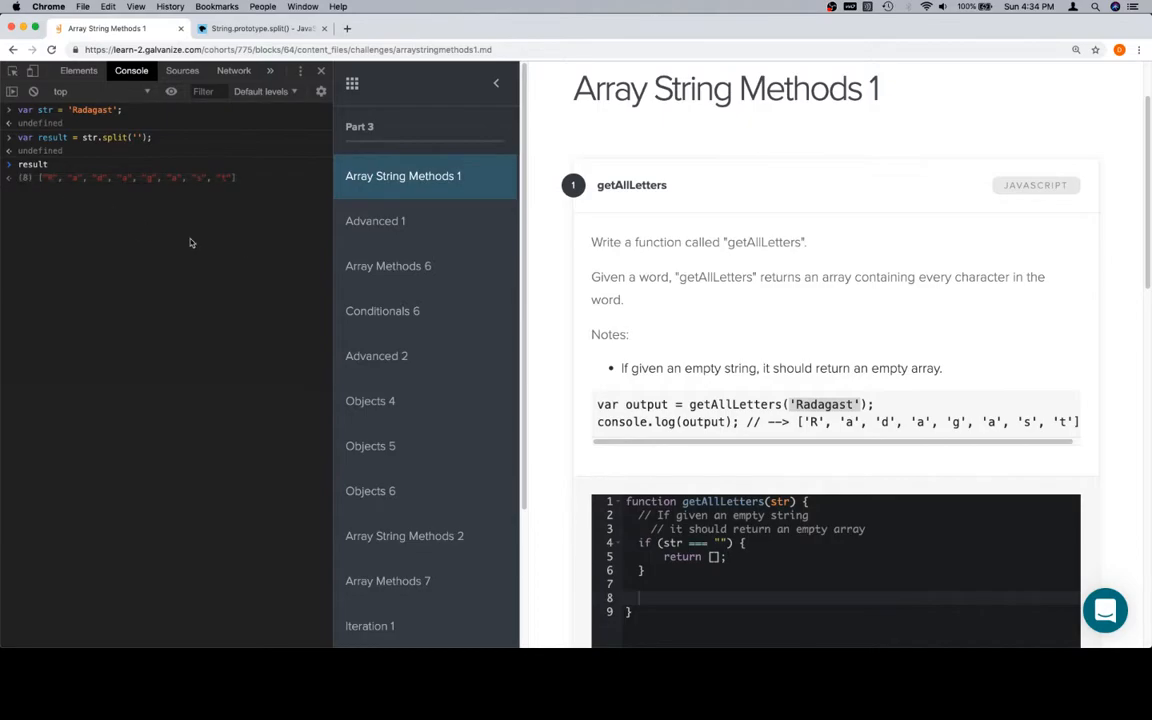
- Add var splitted = str.split(""); return splitted; to getAllLetters
click(320, 70)
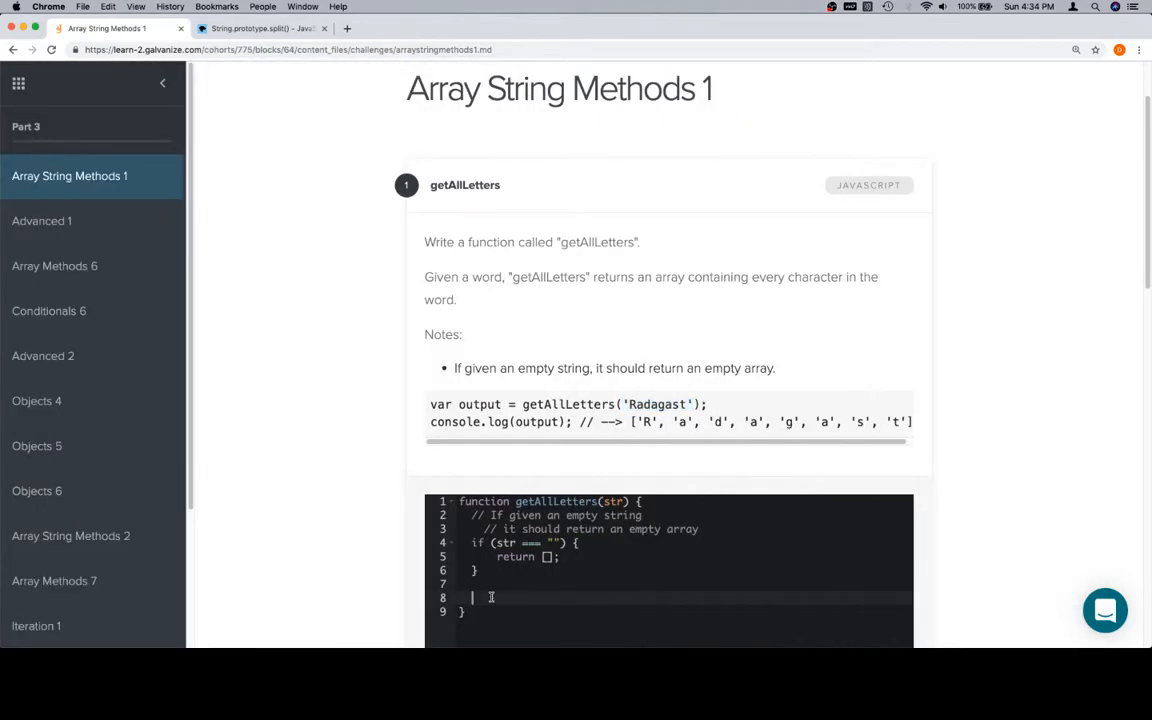
text(var sp)
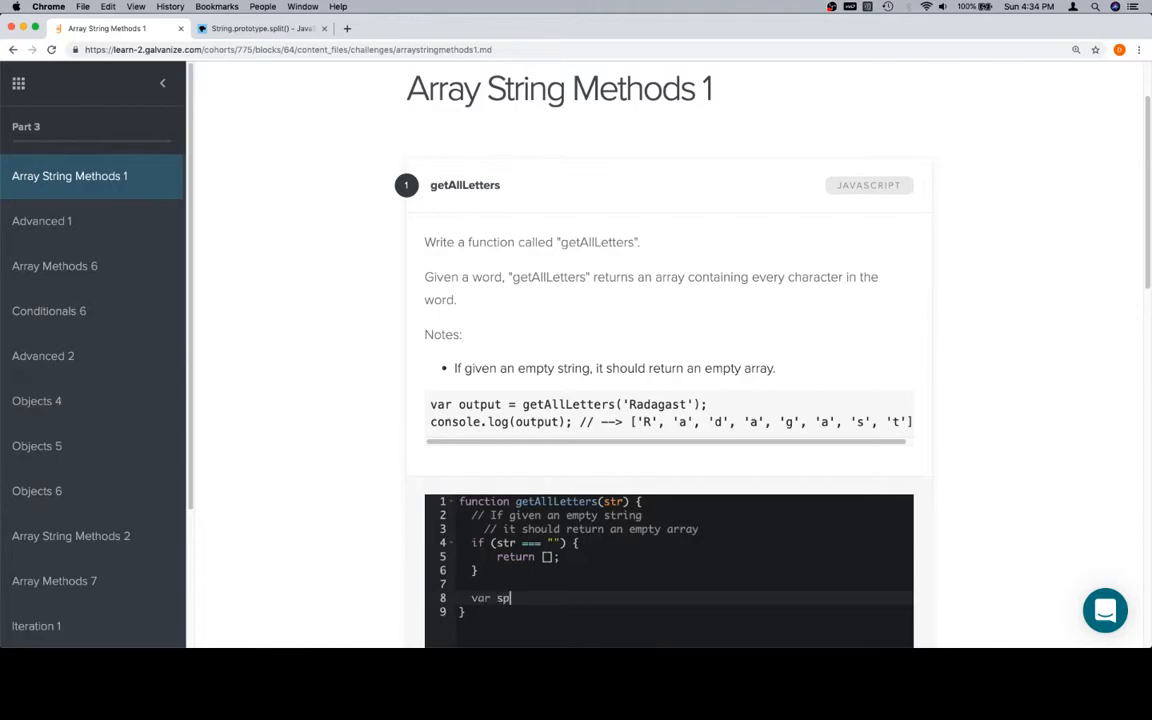
text(litted =)
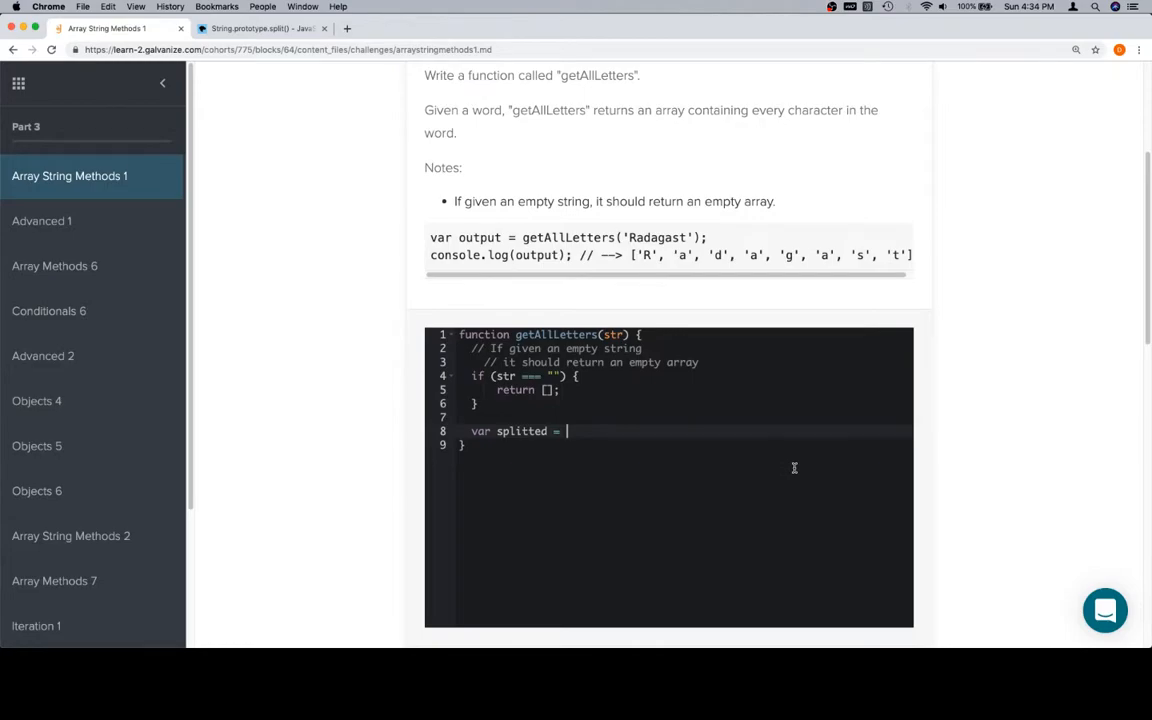
text(str.split())
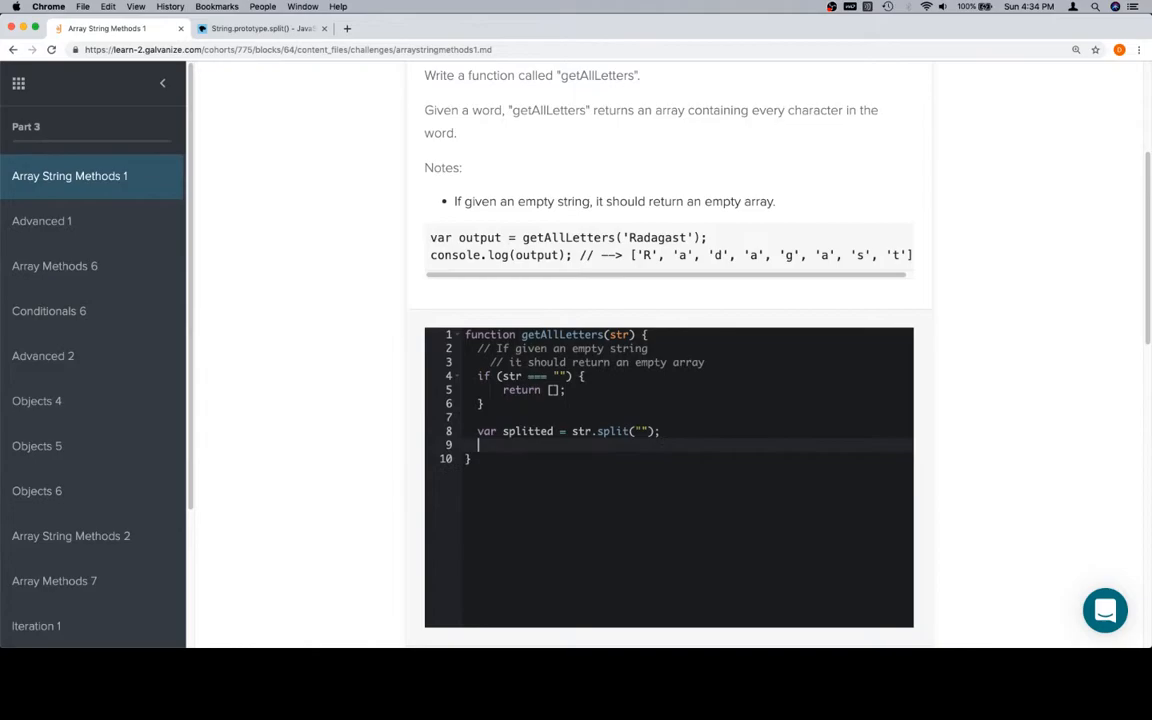
text(return splitted;)
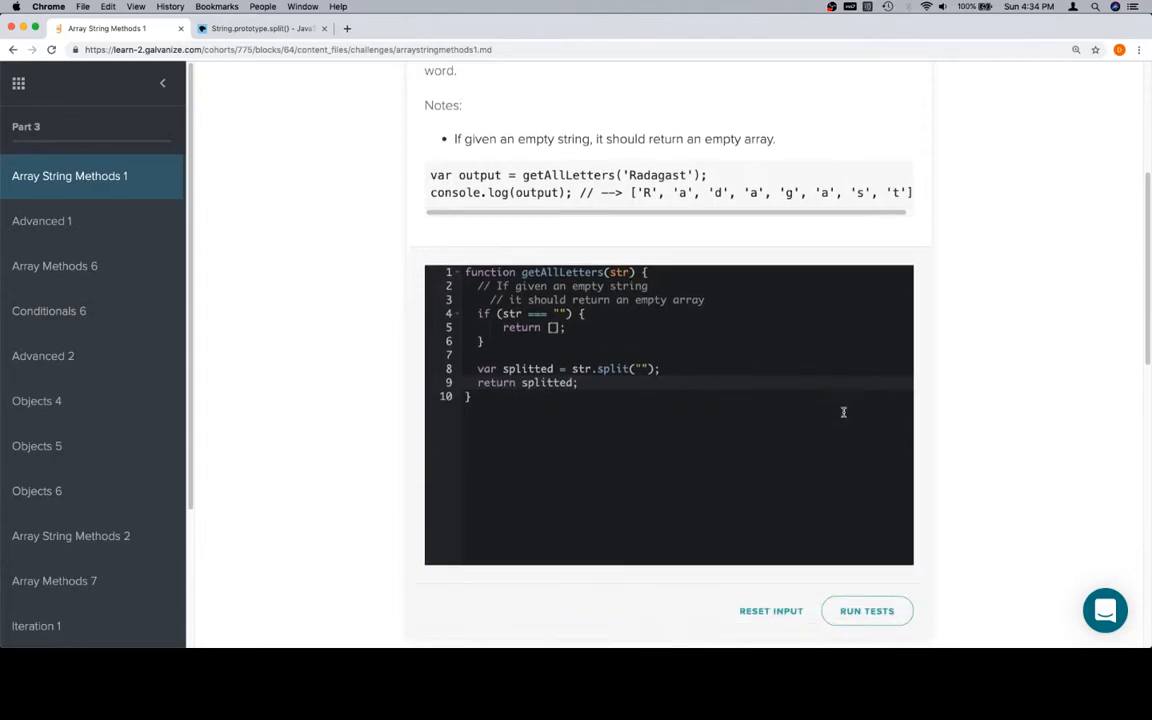
scroll(down, 3)
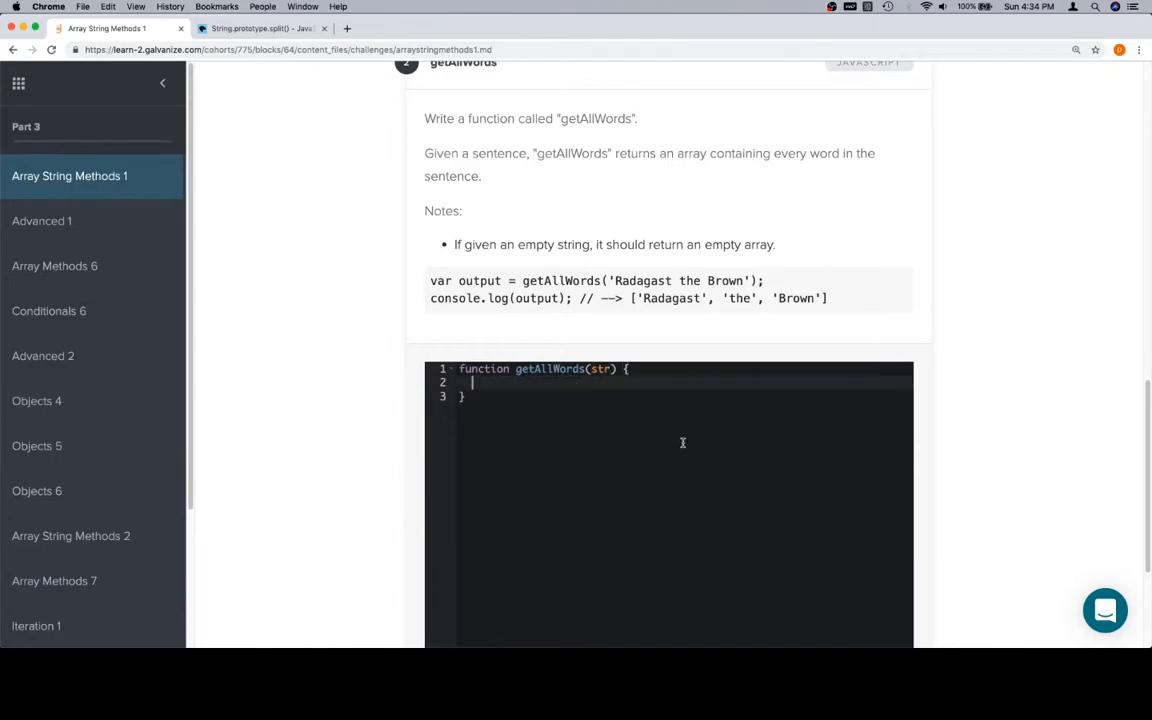
- In getAllWords, add if (str === "") { return []; } and start var splitted =
text(var splitted =)
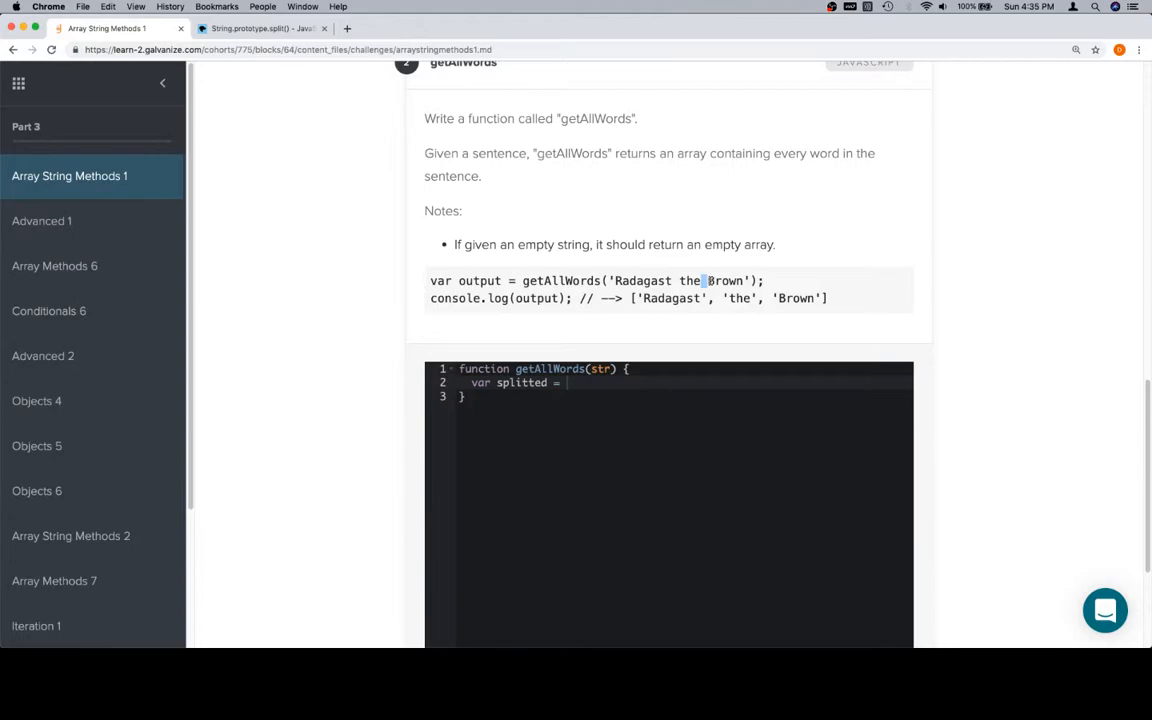
mouse_move(650, 351)
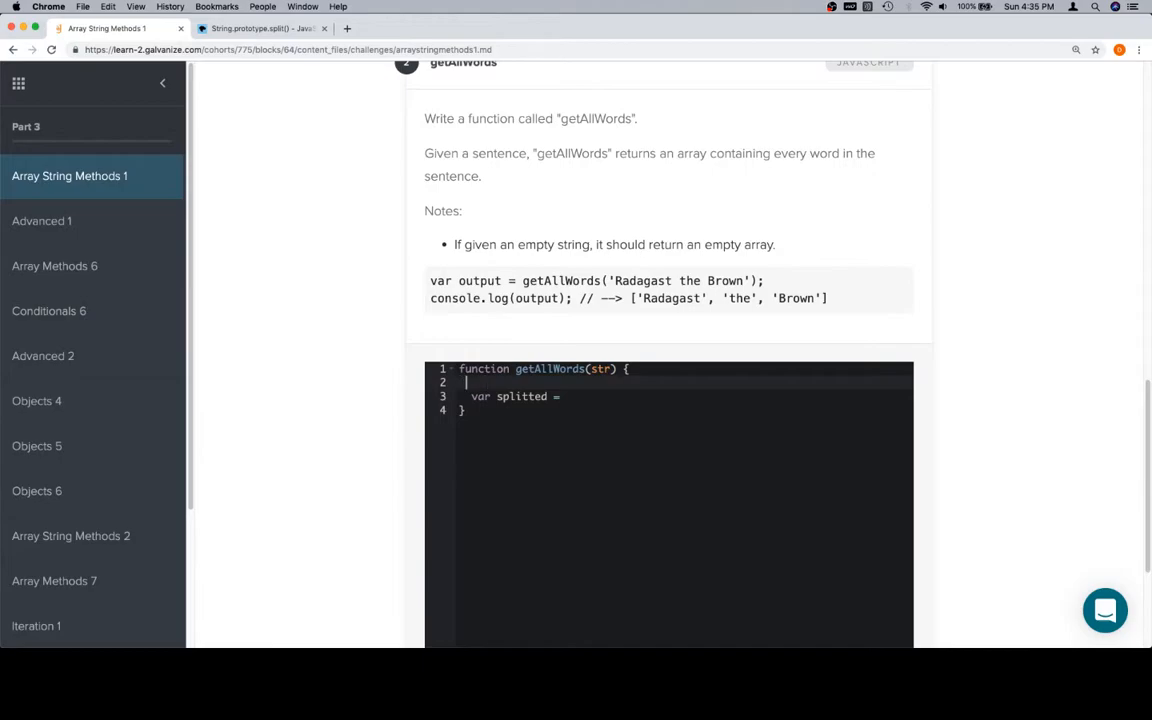
text(if ()
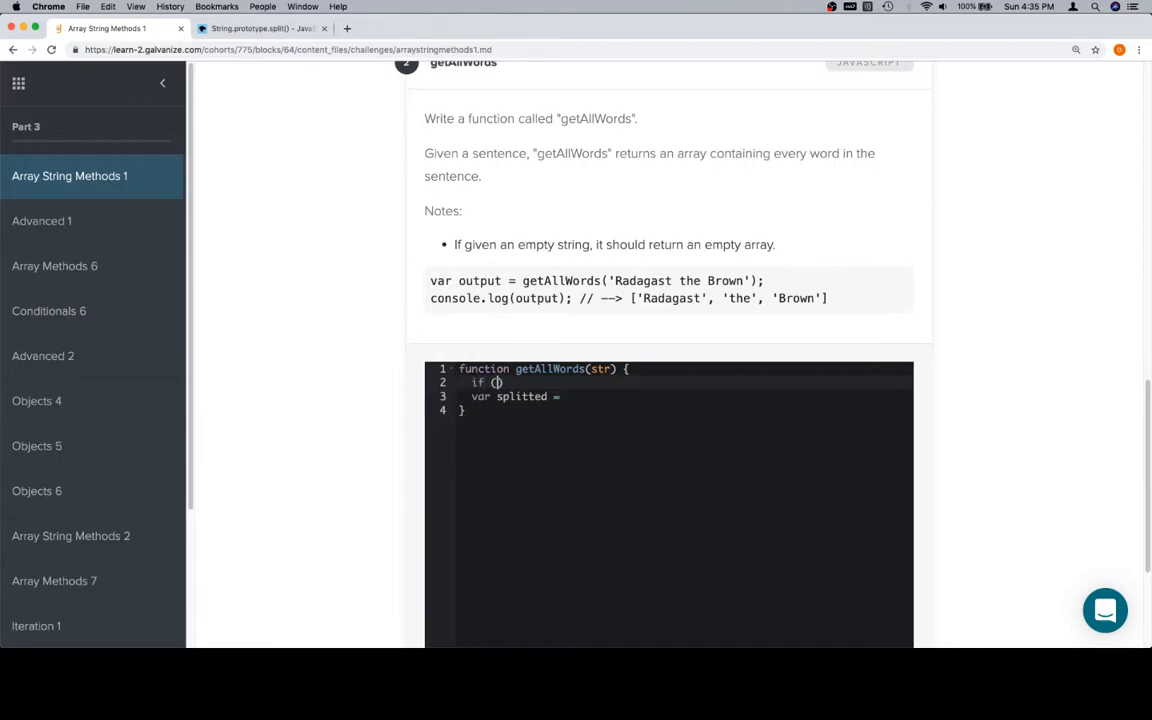
triple_click(614, 244)
text(str === ')
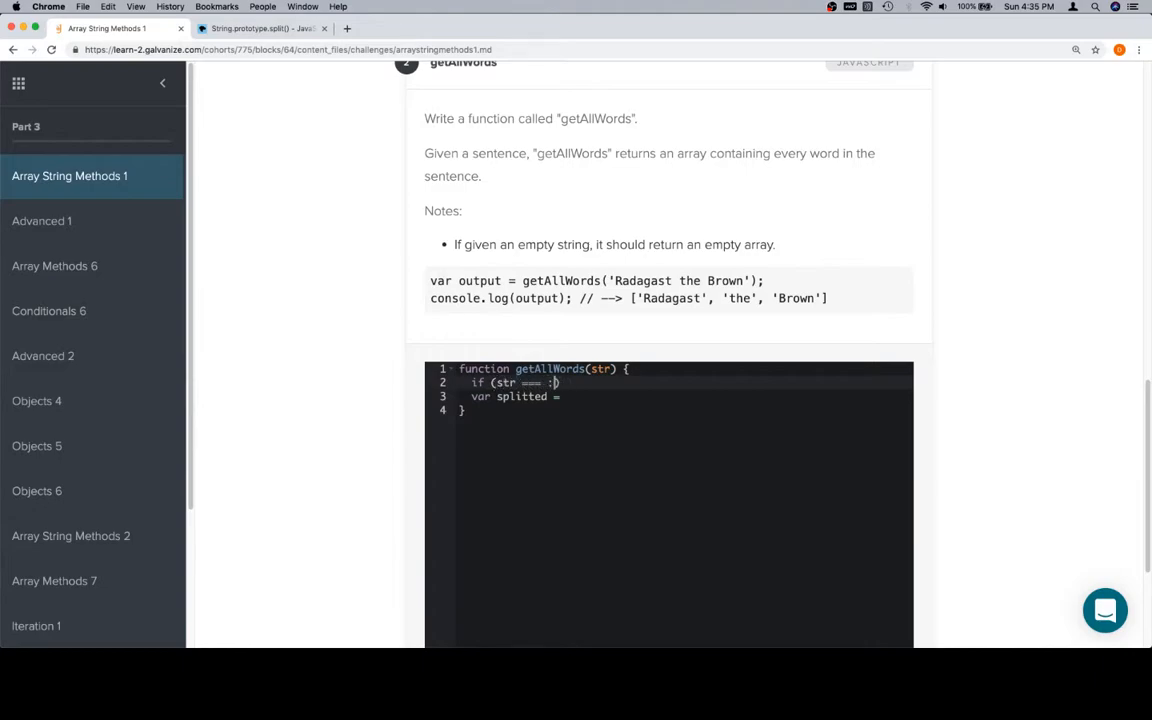
text("")
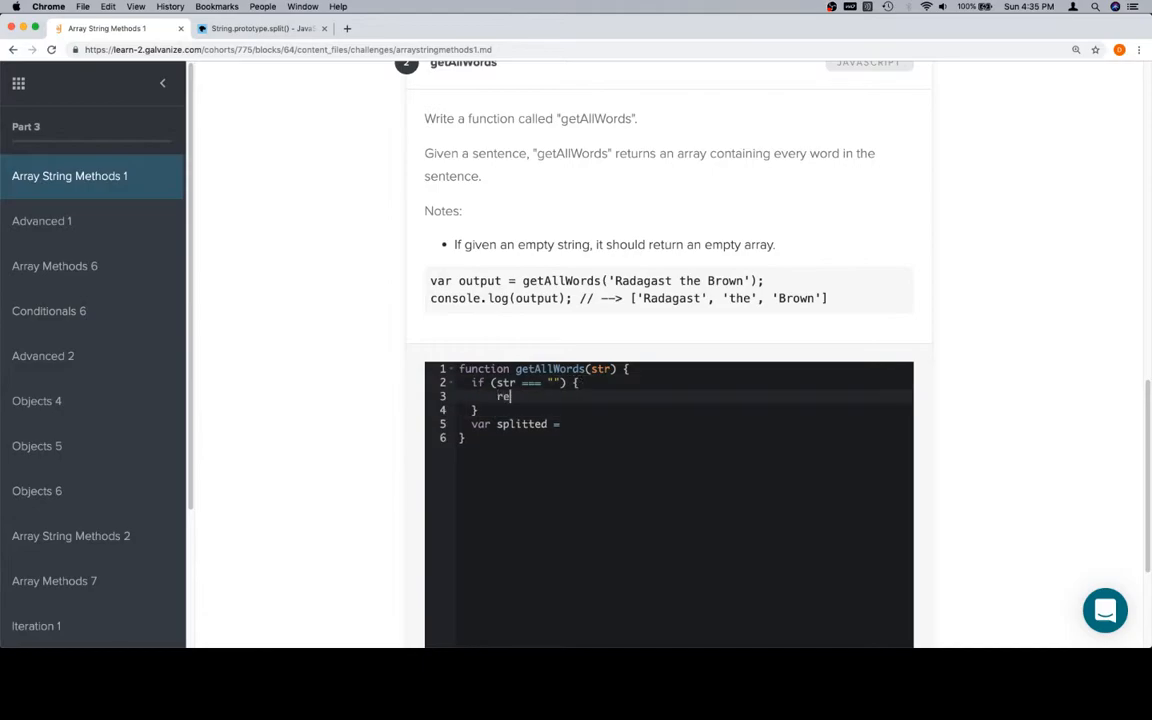
text(turn [];)
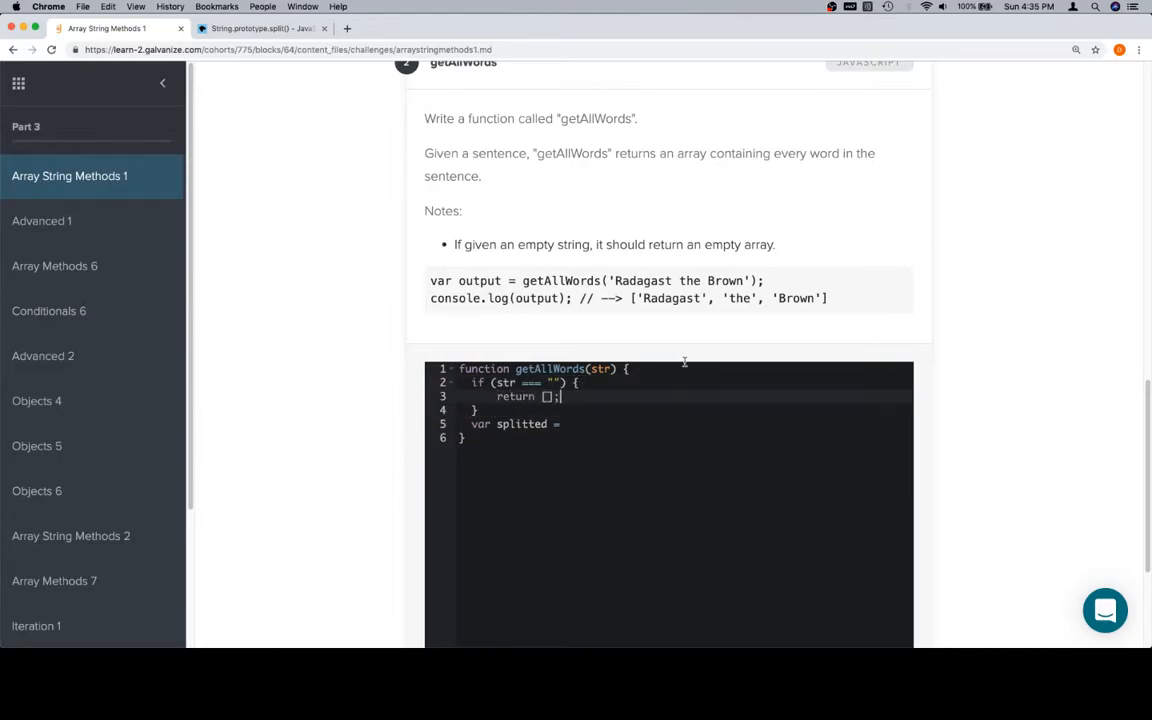
scroll(down, 3)
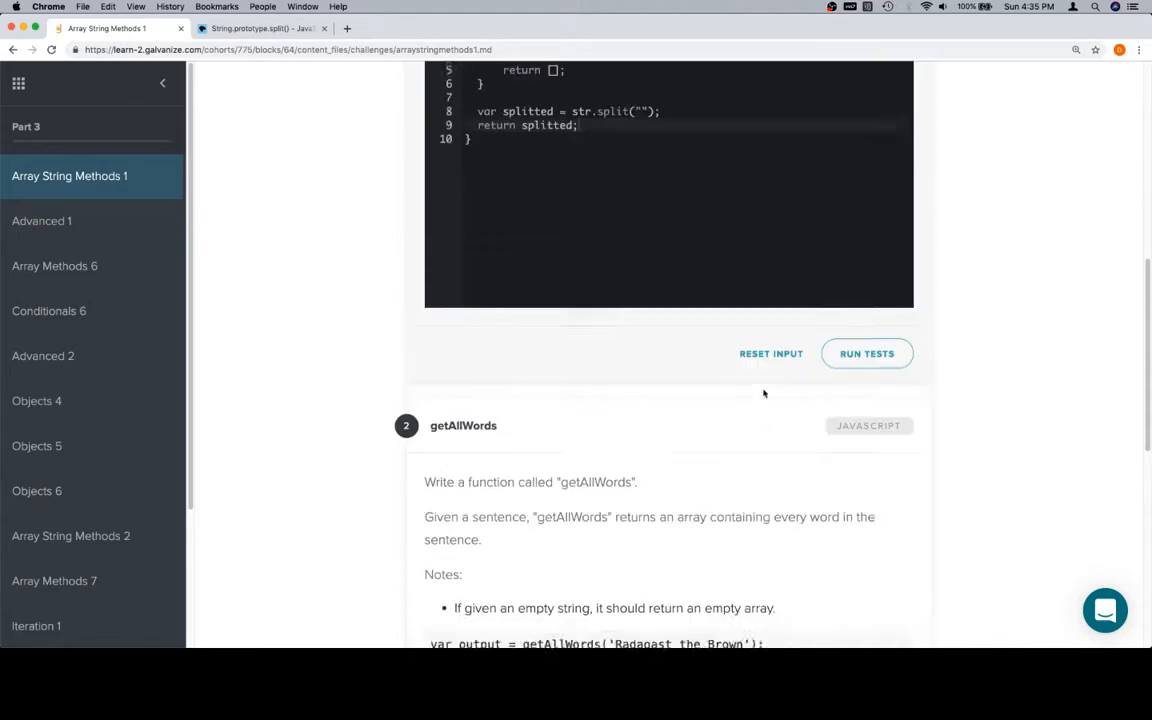
- Run the getAllLetters tests and confirm all three are marked Correct
scroll(down, 3)
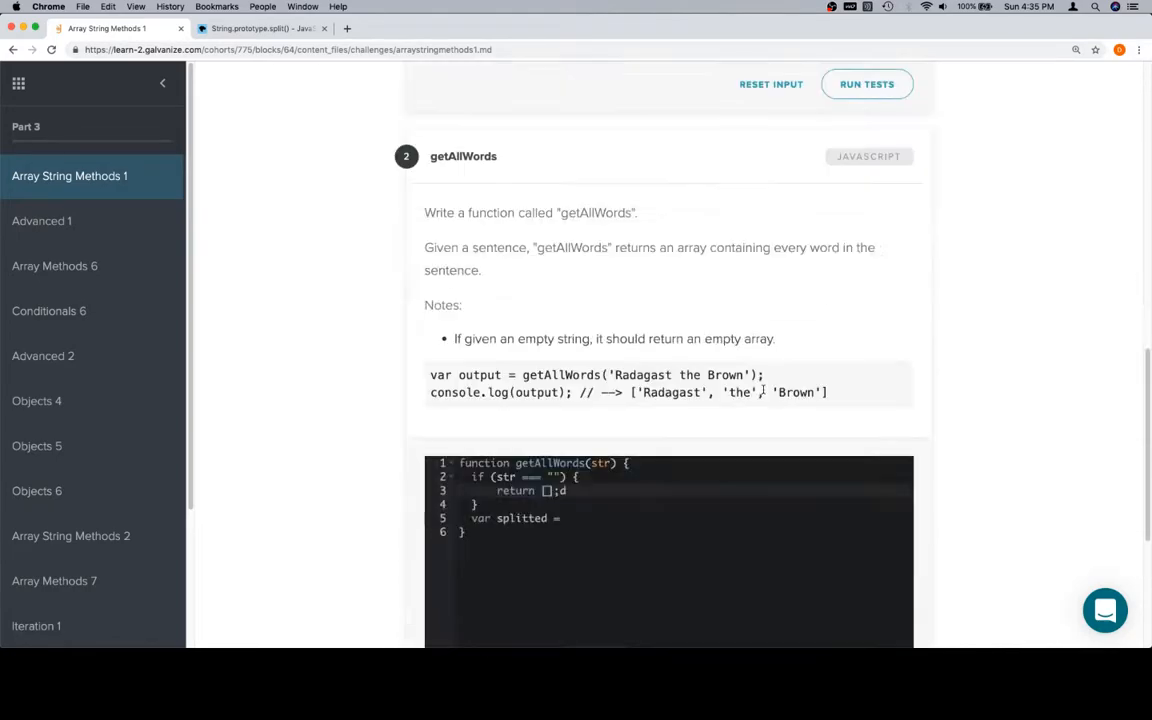
scroll(up, 3)
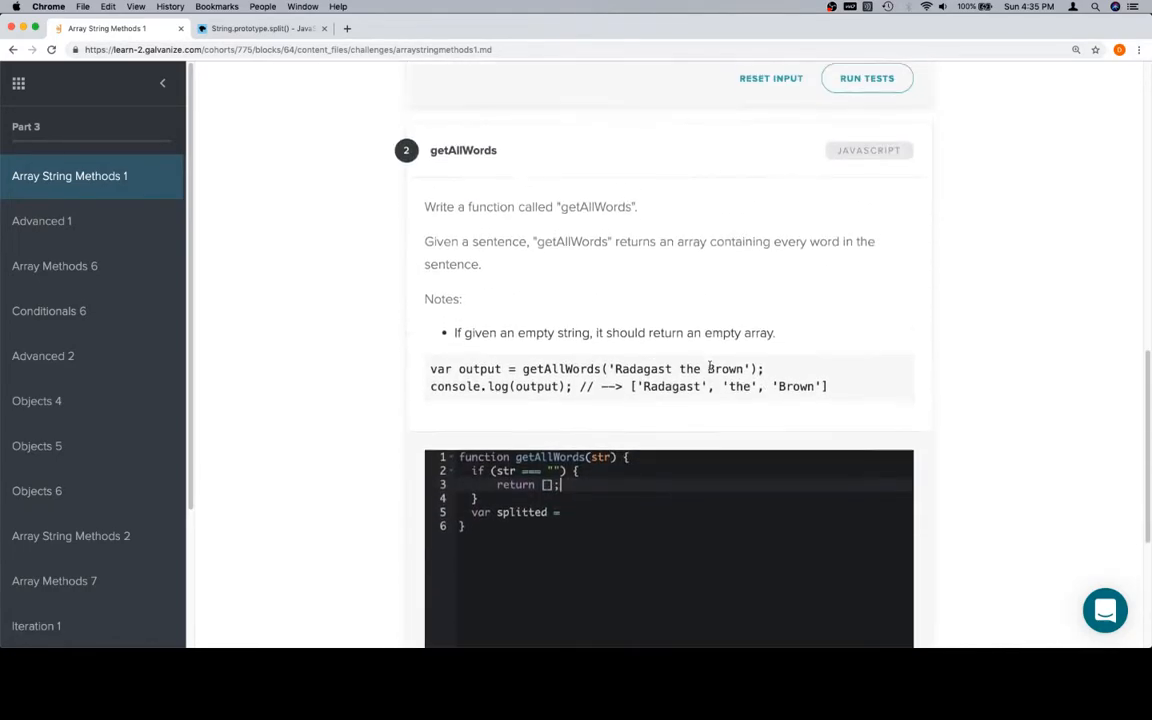
scroll(up, 3)
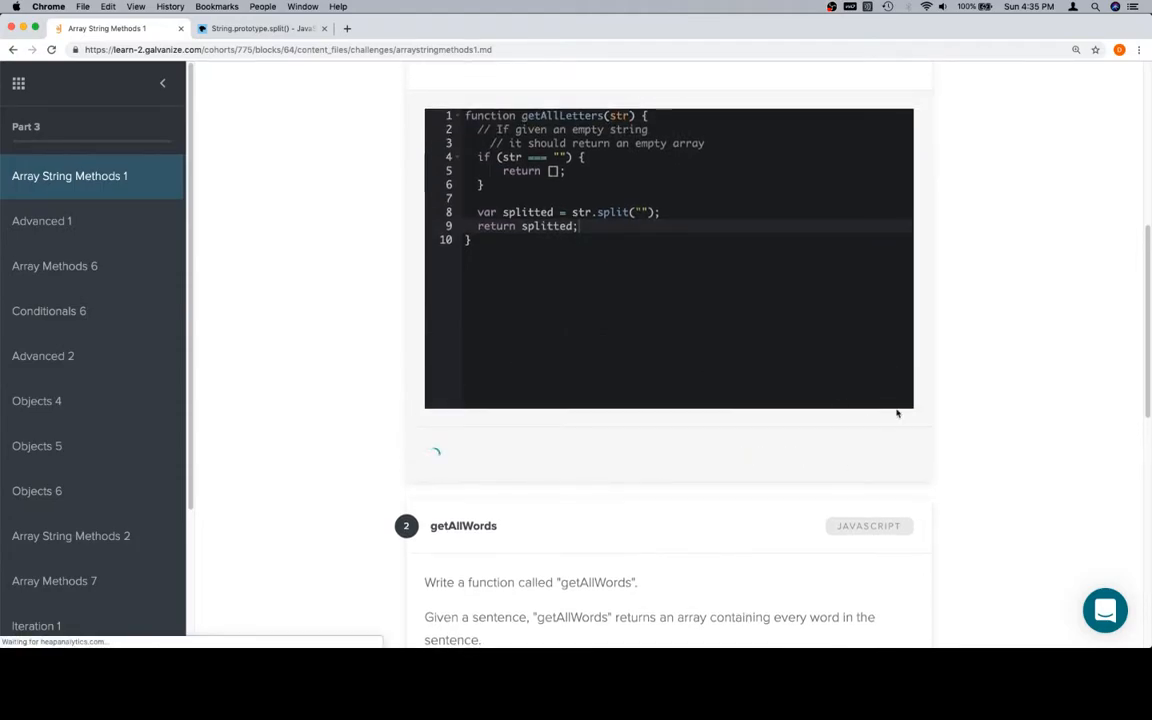
click(866, 455)
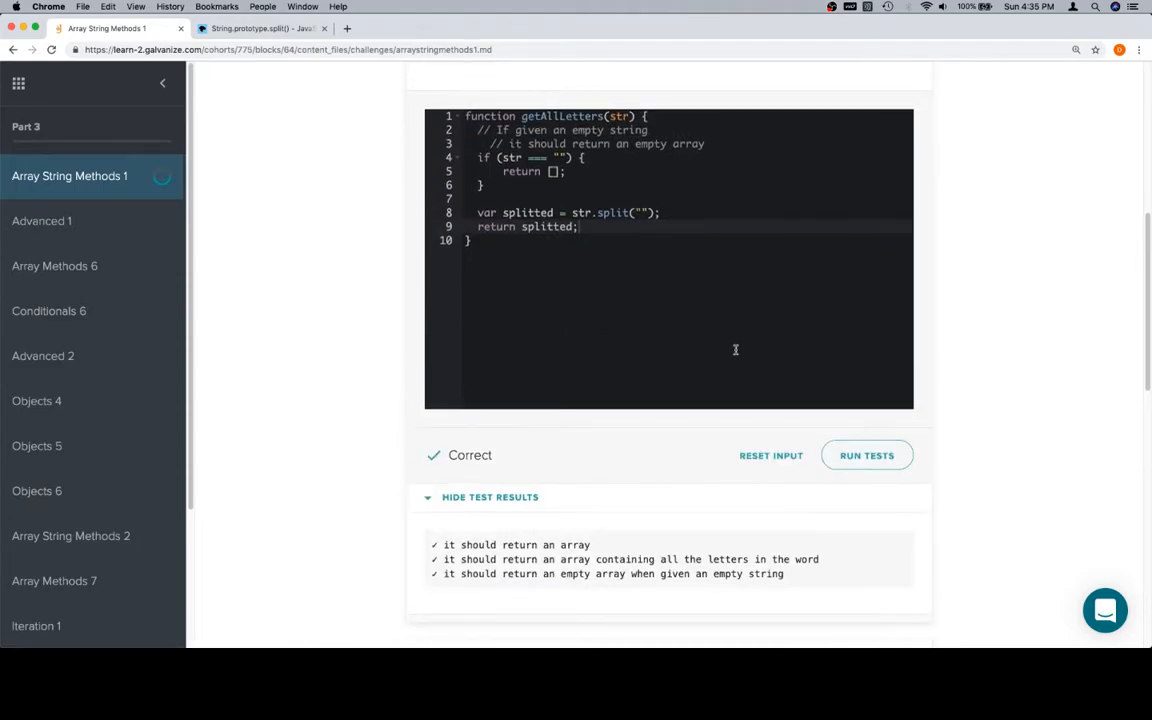
scroll(up, 3)
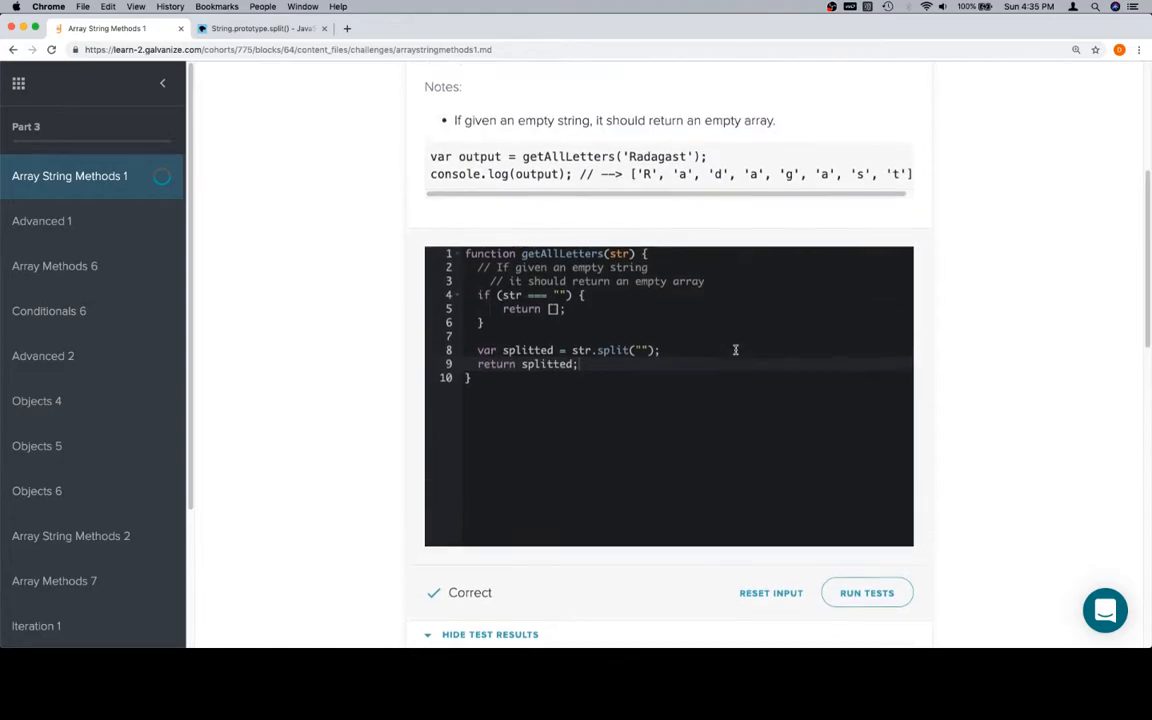
scroll(down, 3)
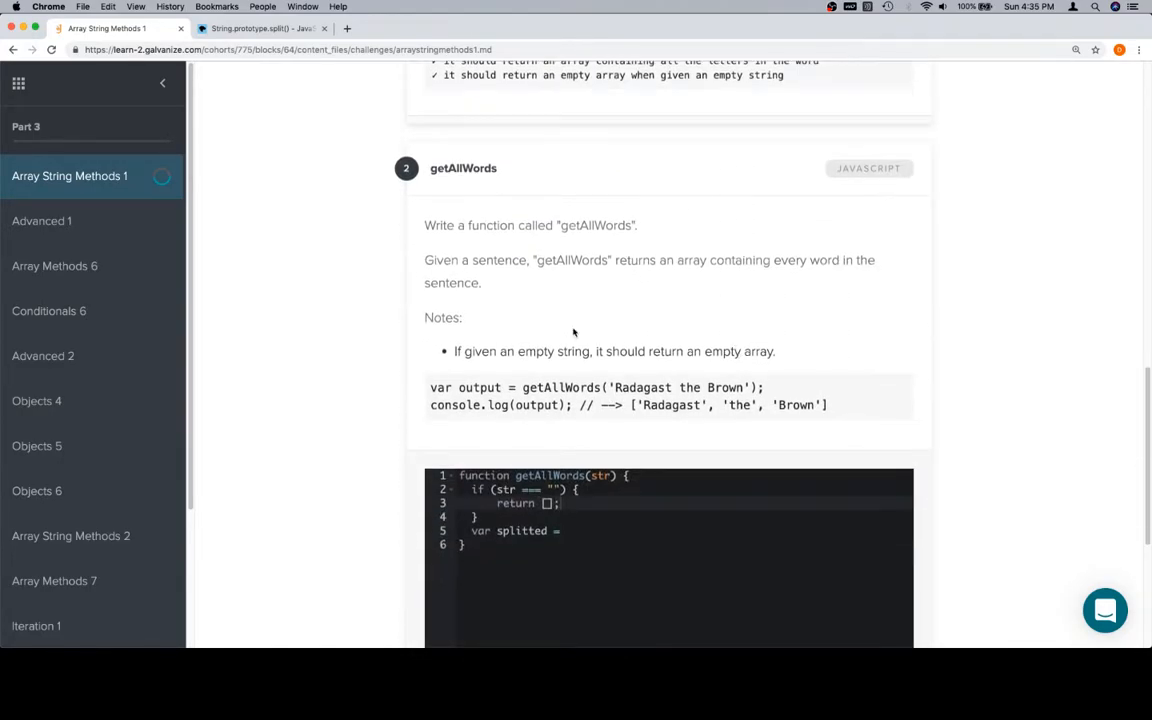
scroll(up, 3)
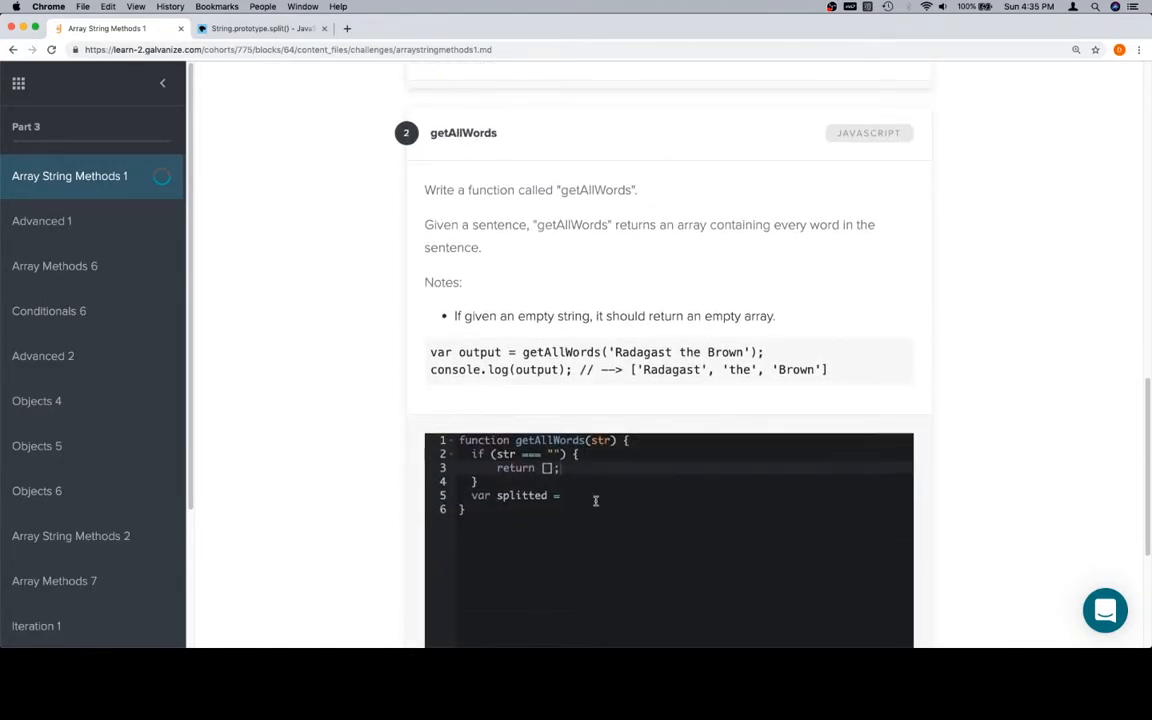
- Complete getAllWords with splitted = str.split(" ") and return splitted
text(str.s)
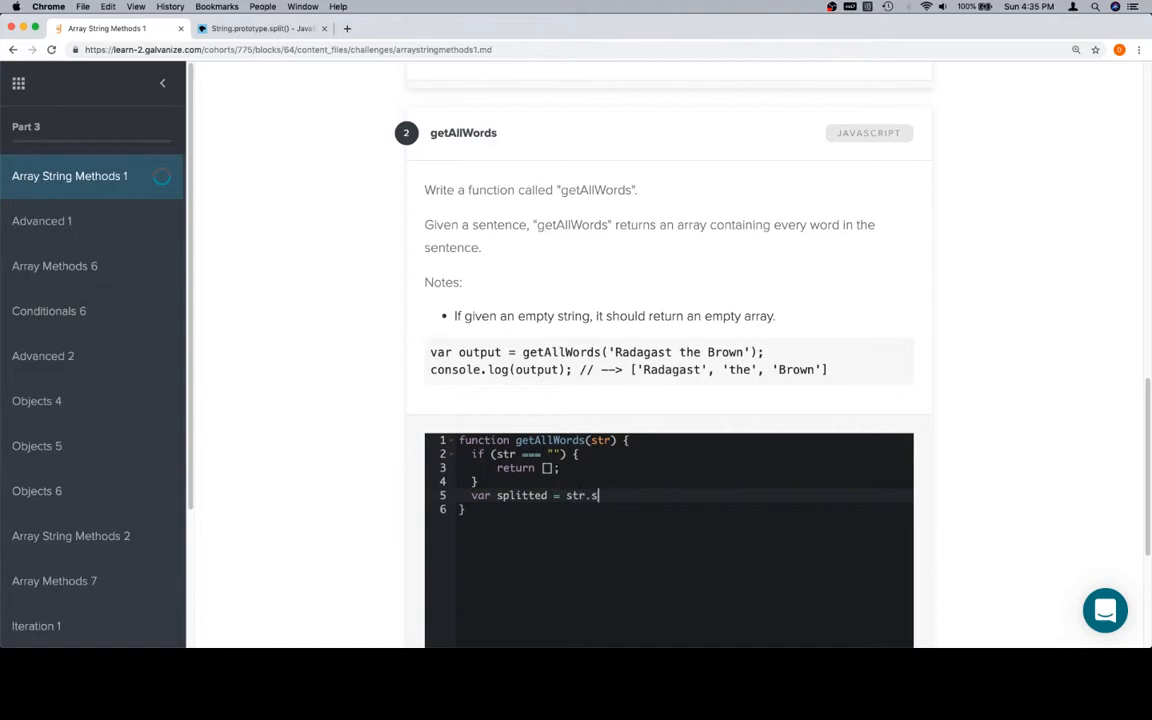
text(plit())
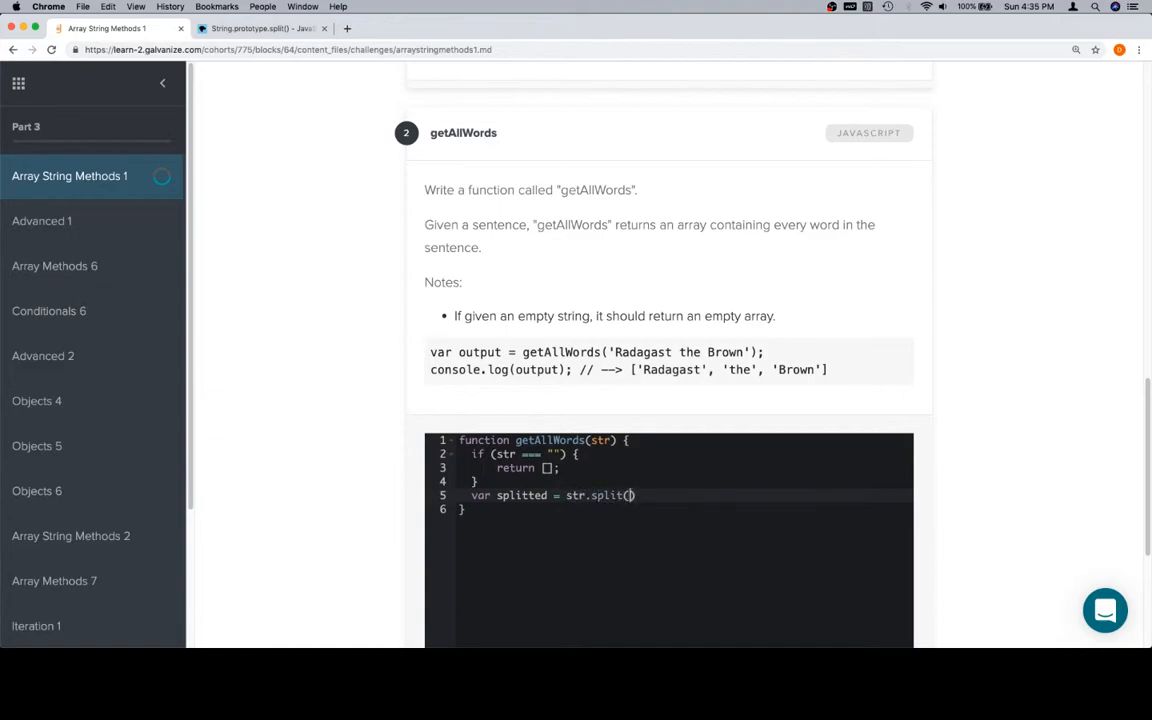
text("")
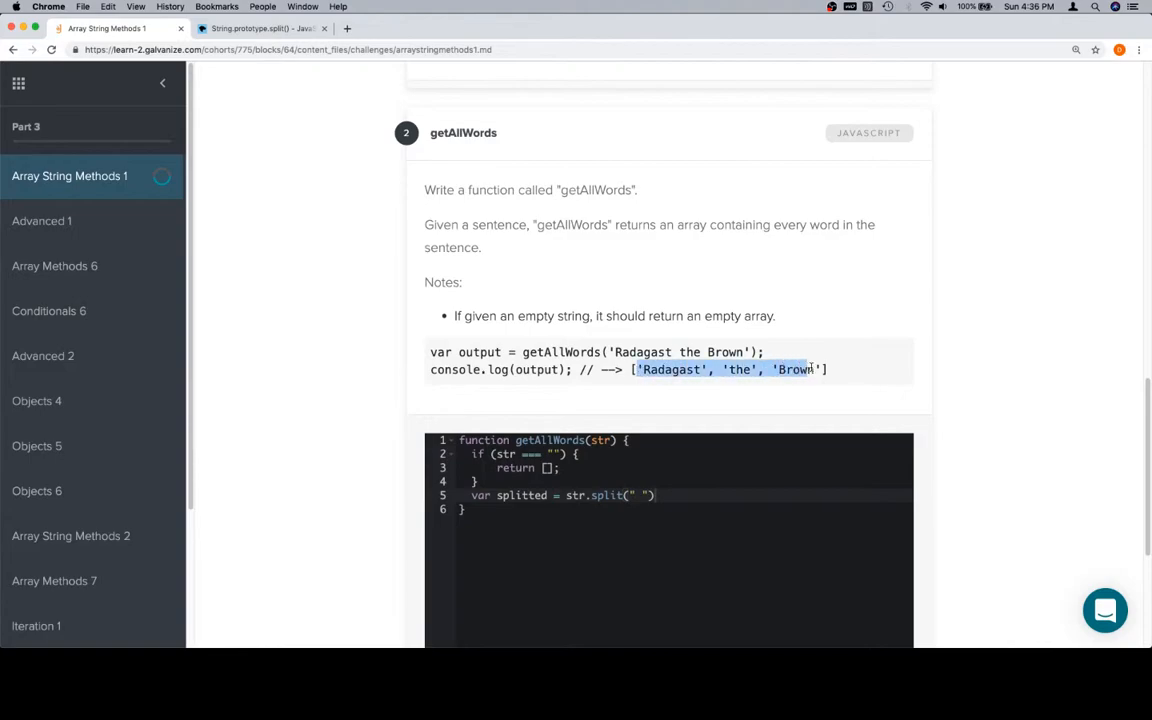
click(820, 369)
text(;)
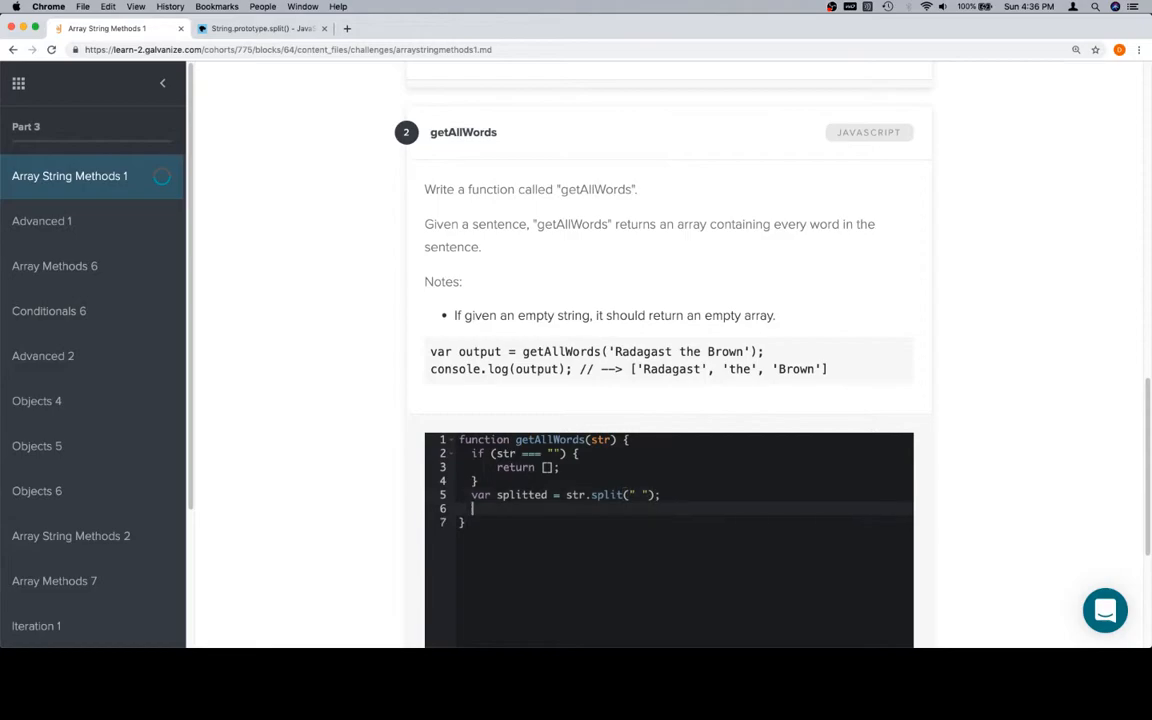
text(return splitted;)
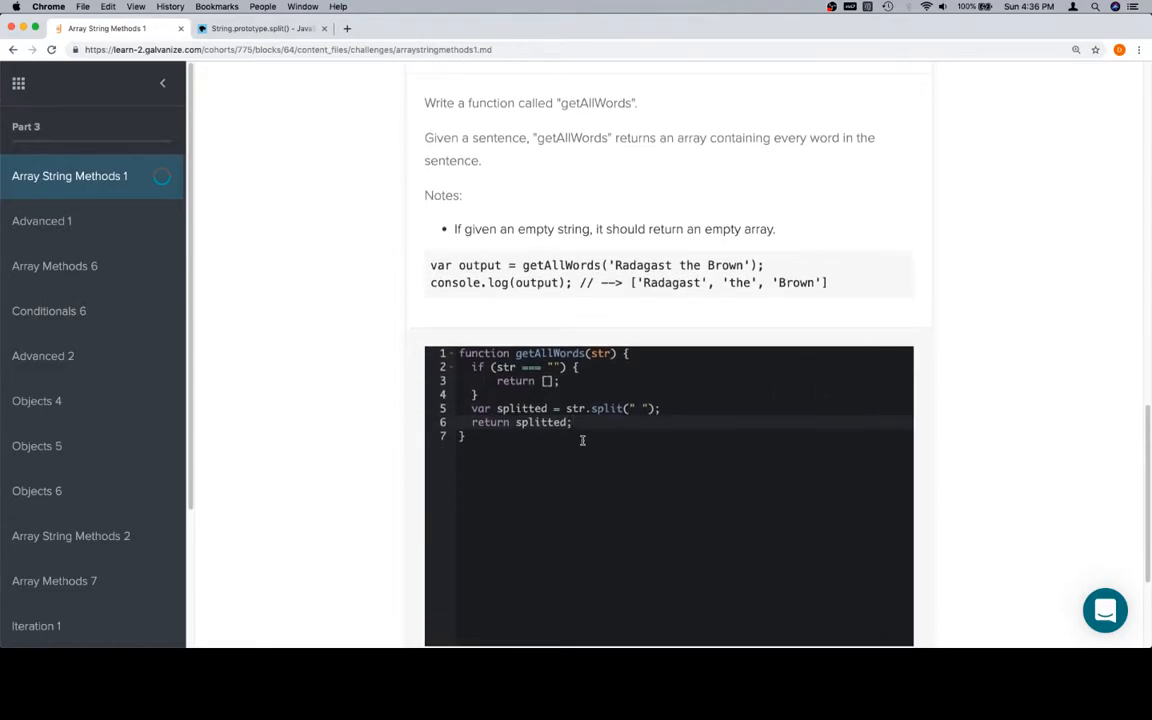
mouse_move(653, 458)
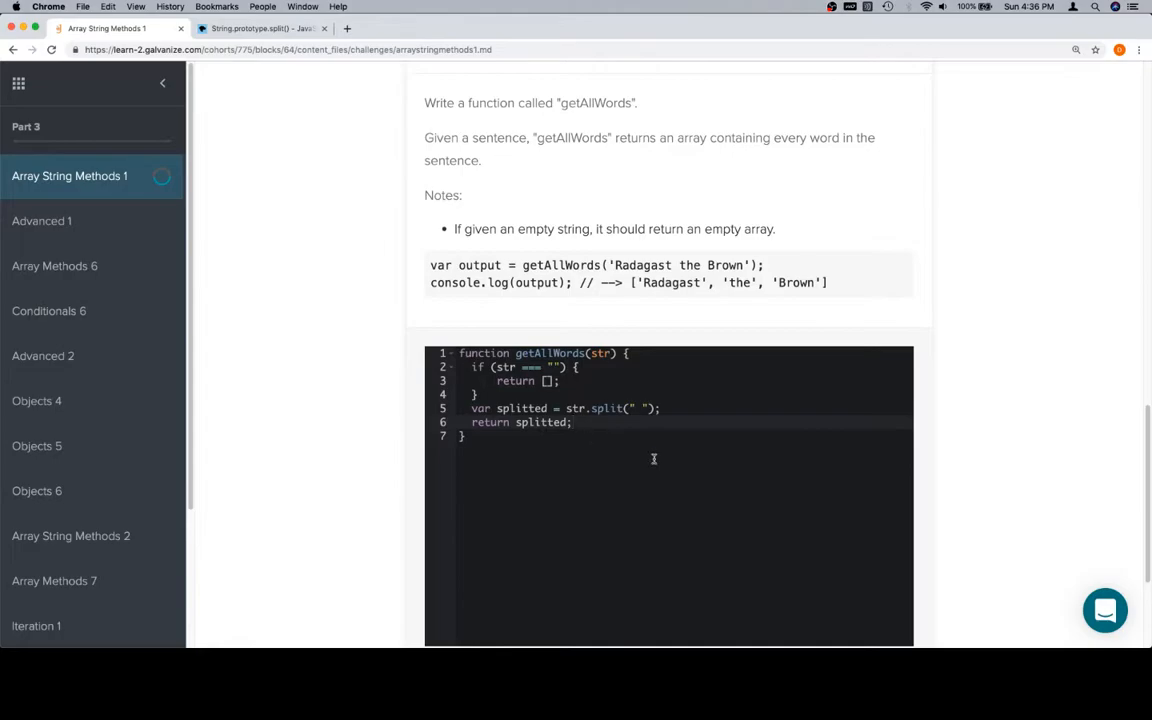
- Run the getAllWords tests and confirm all three pass
scroll(down, 3)
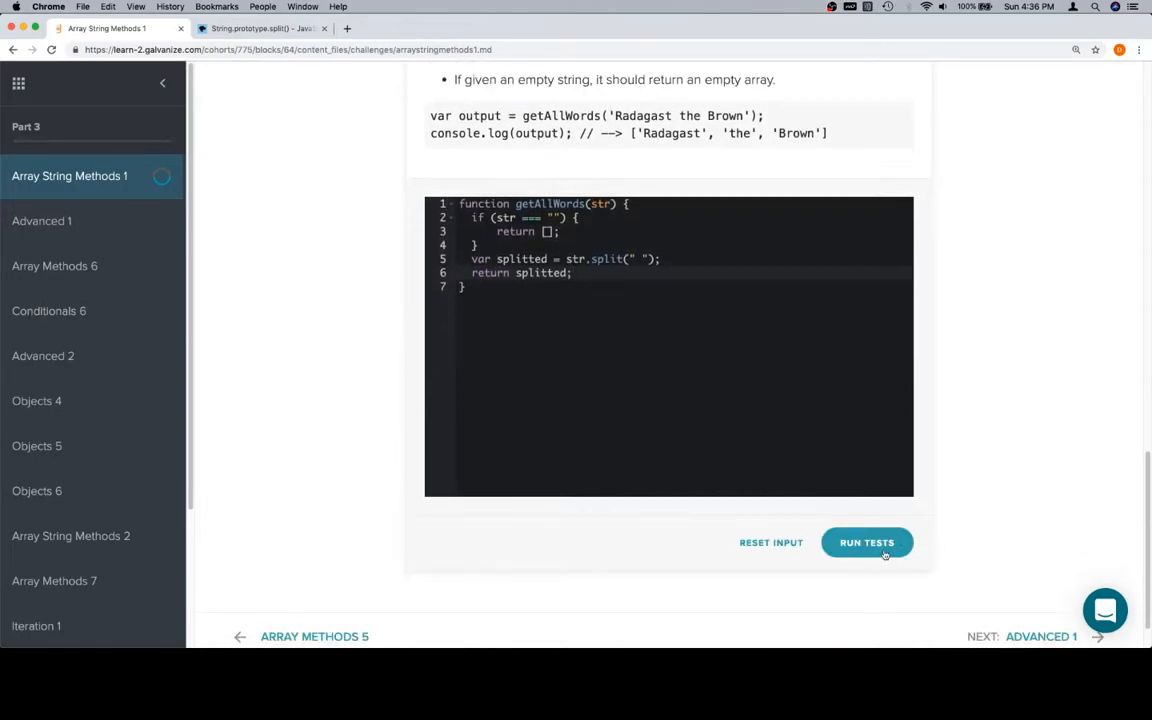
click(867, 542)
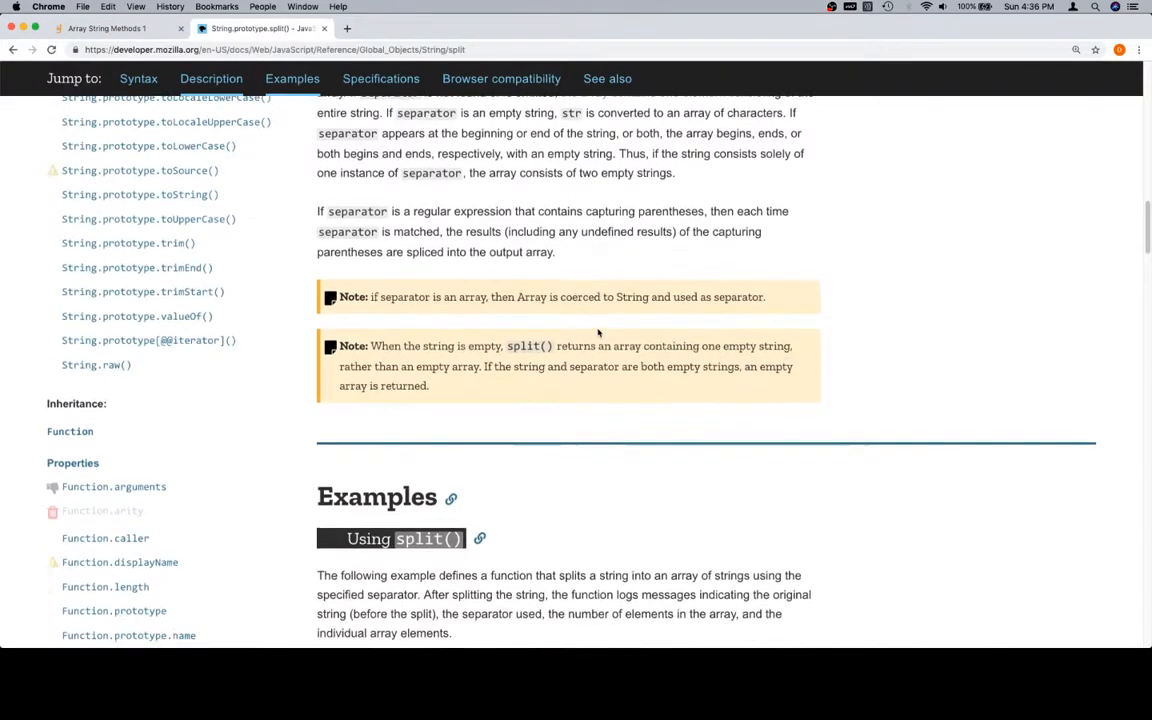
scroll(up, 3)
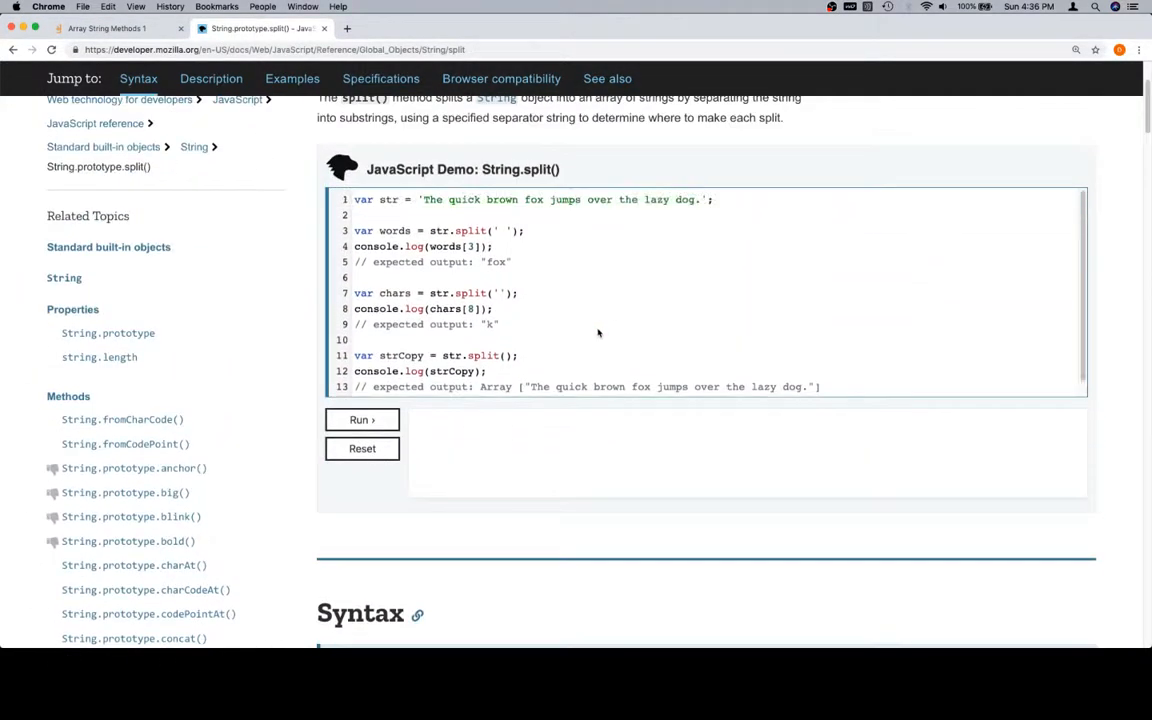
click(110, 28)
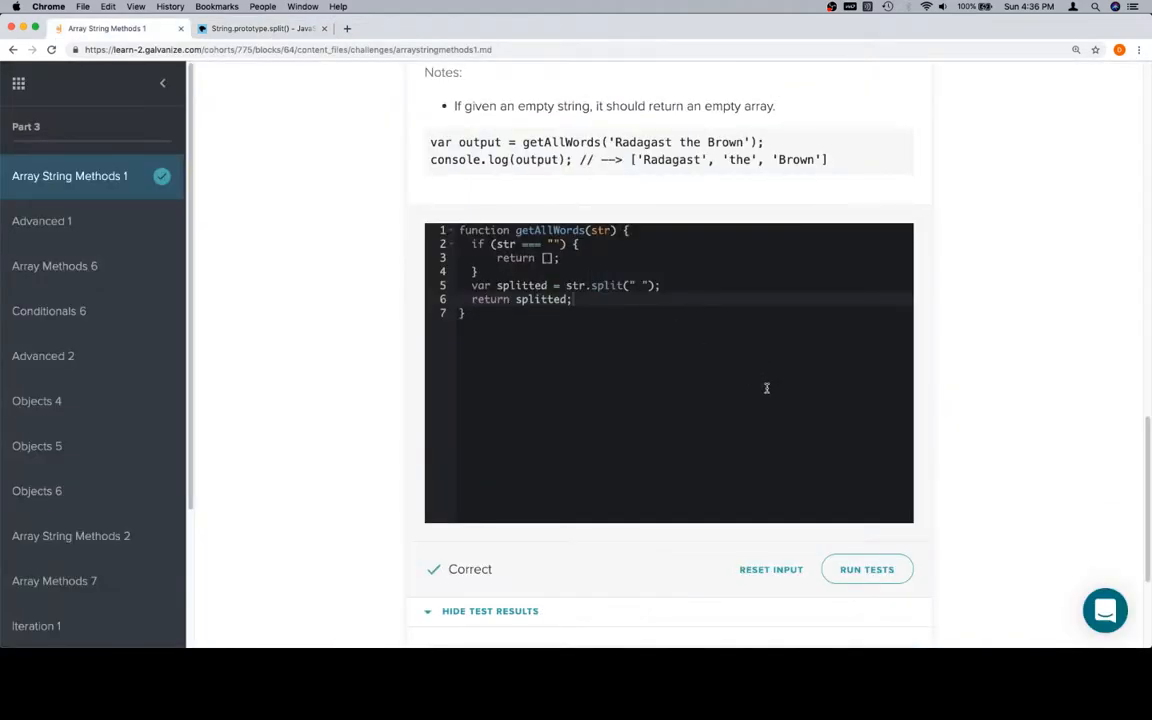
scroll(down, 3)
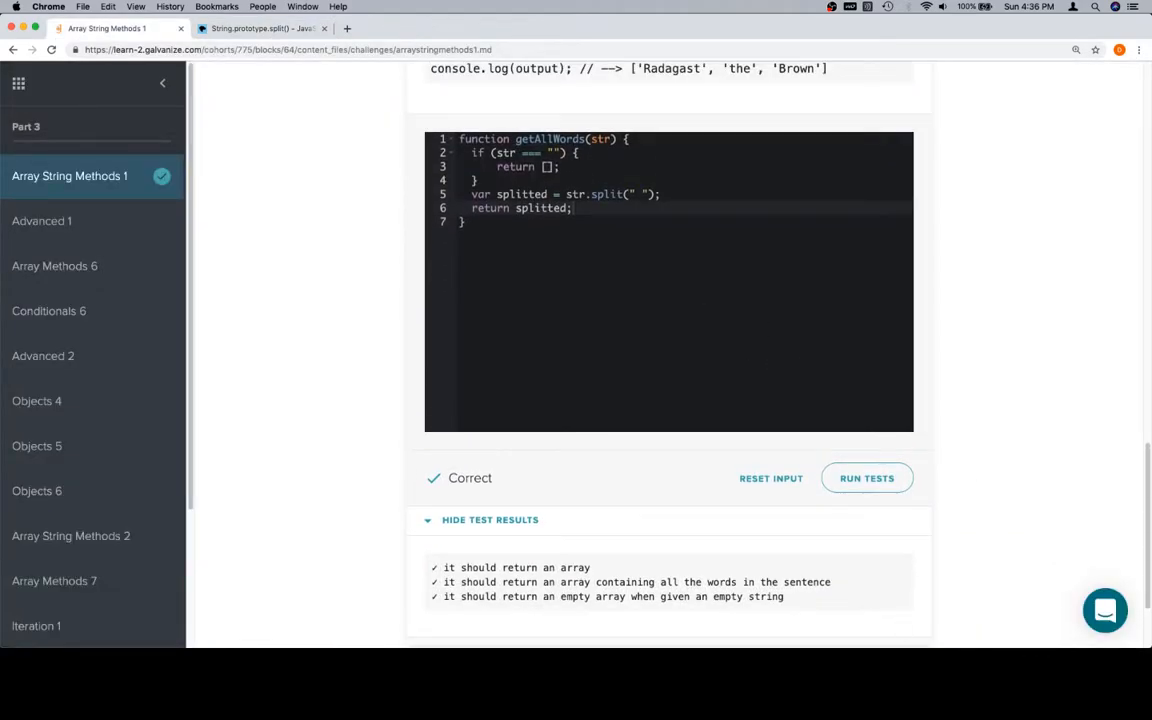